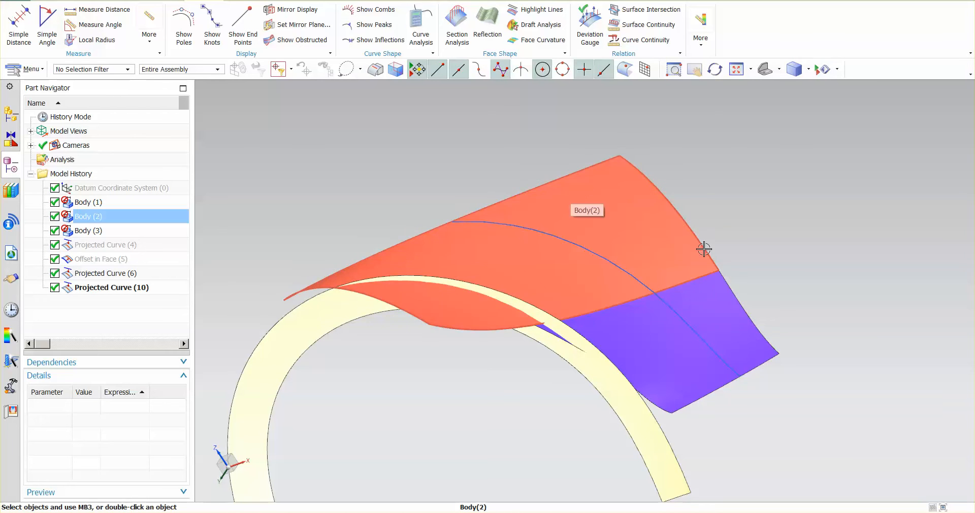
Step: Place datum planes on Projected Curve(6) and on Projected Curve(10) at 0% arc length
click(605, 346)
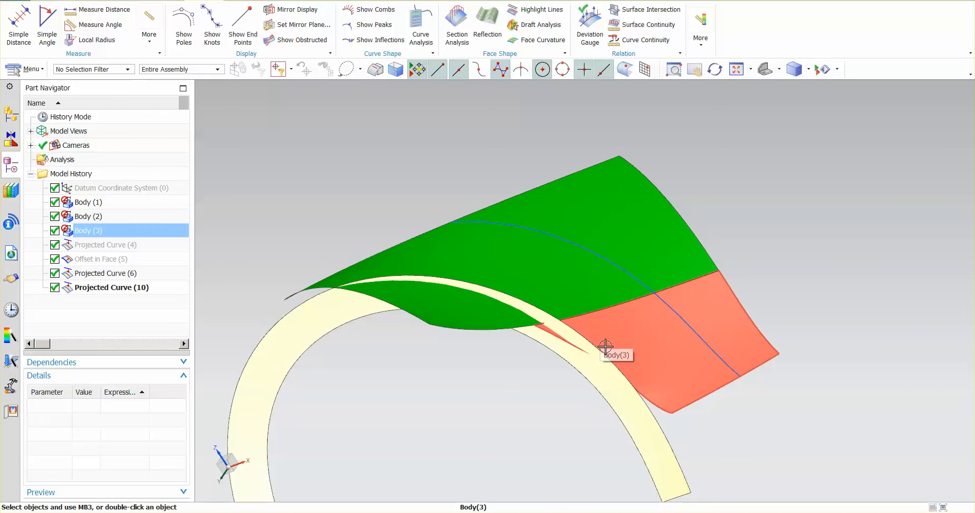
click(661, 307)
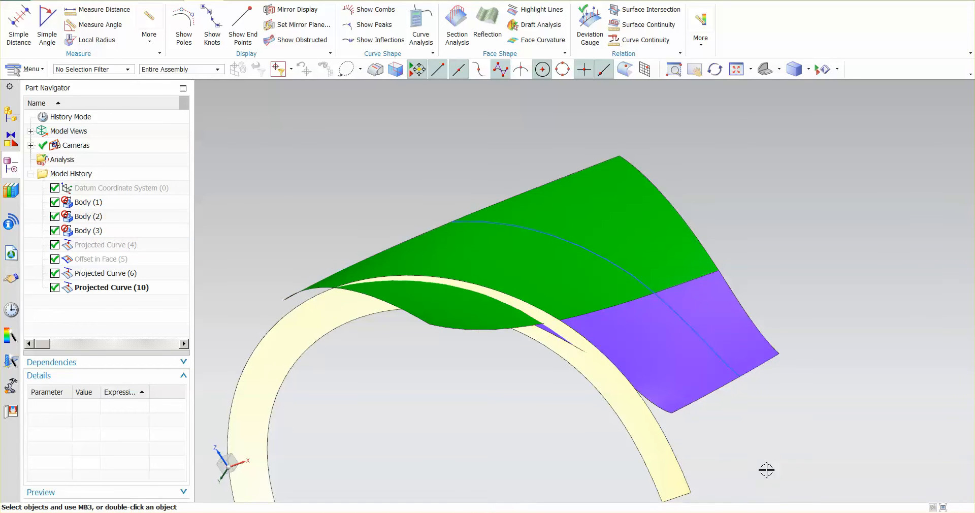
mouse_move(742, 410)
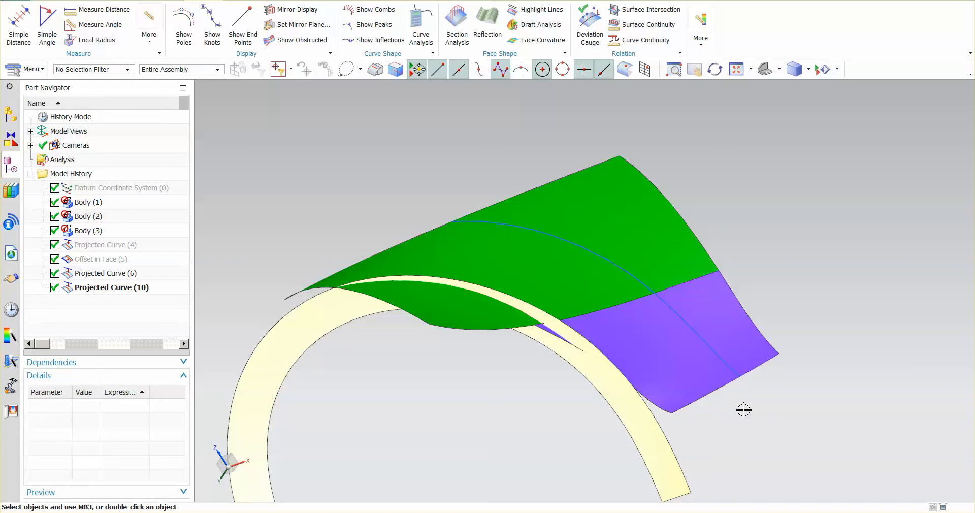
mouse_move(138, 60)
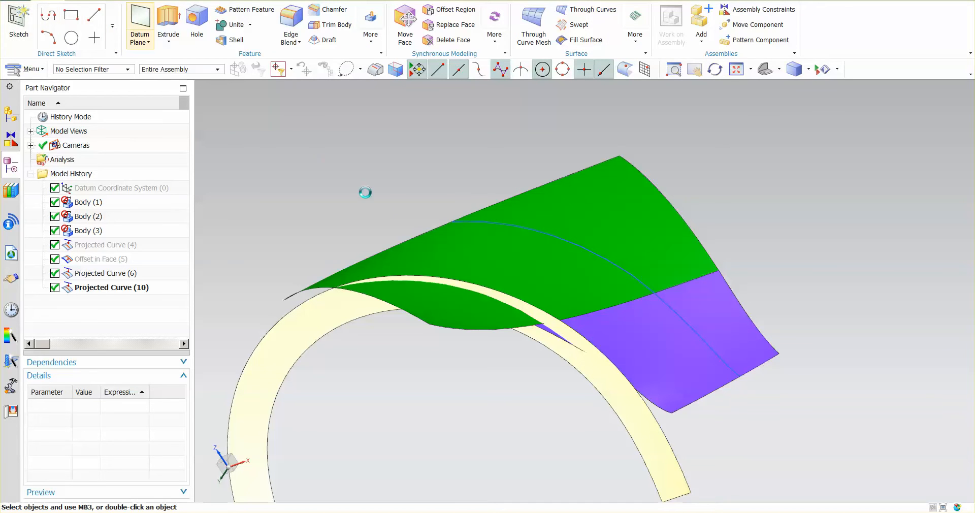
click(140, 20)
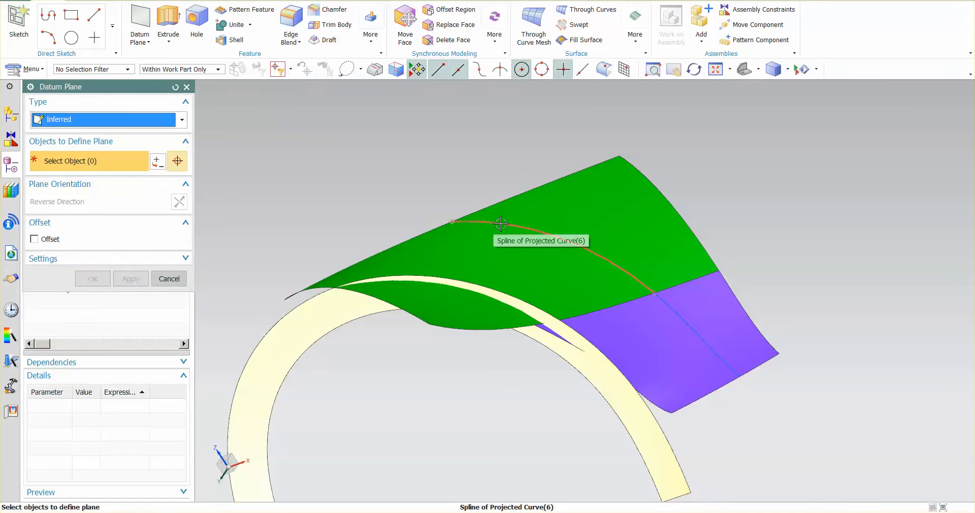
click(500, 222)
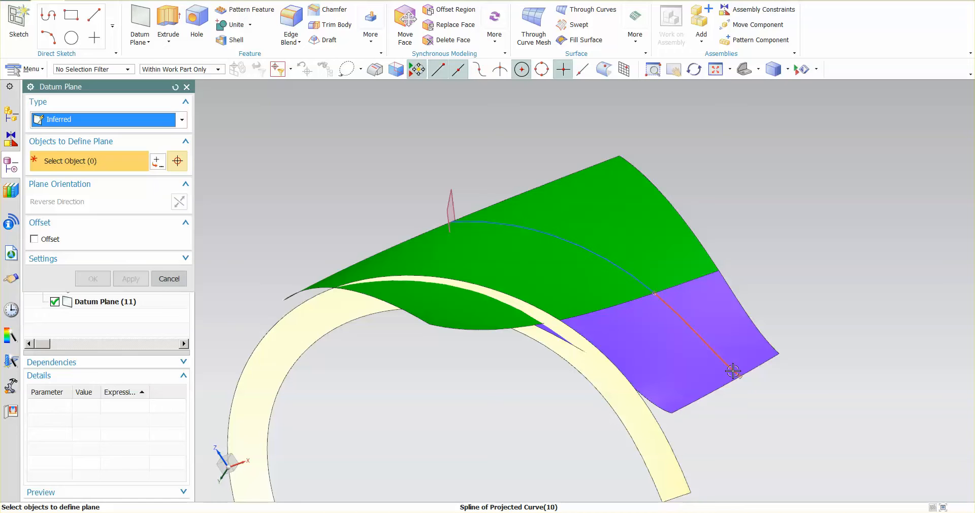
click(732, 373)
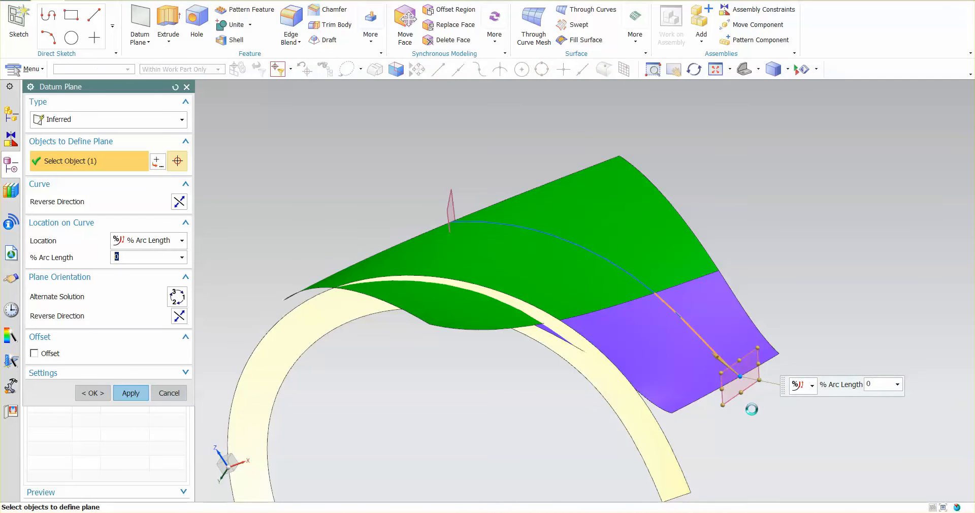
click(92, 392)
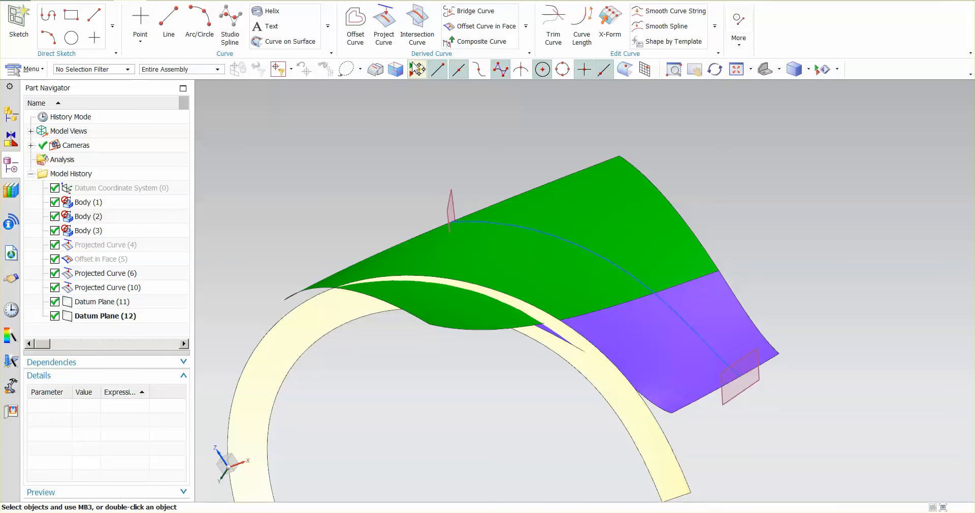
Step: Generate intersection curves between the selected faces (Set 1) and a datum plane (Set 2)
click(417, 21)
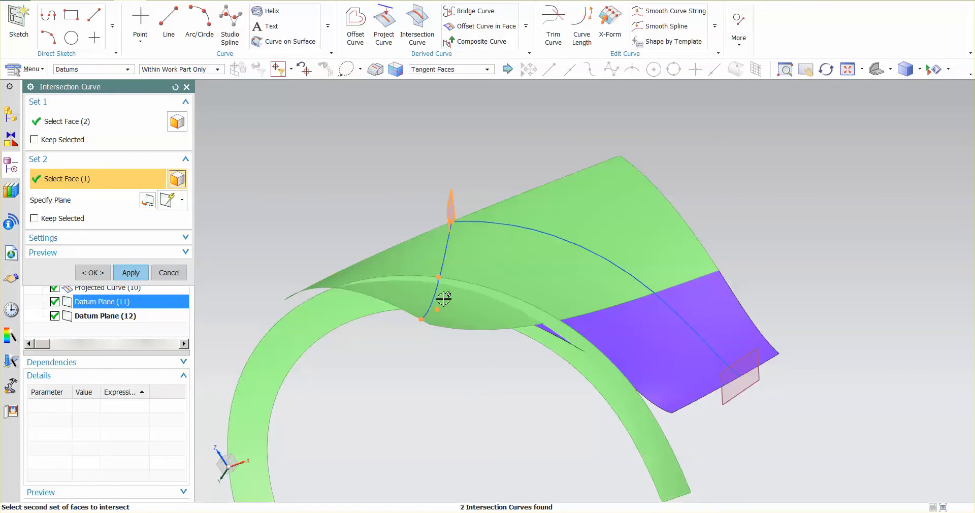
click(131, 272)
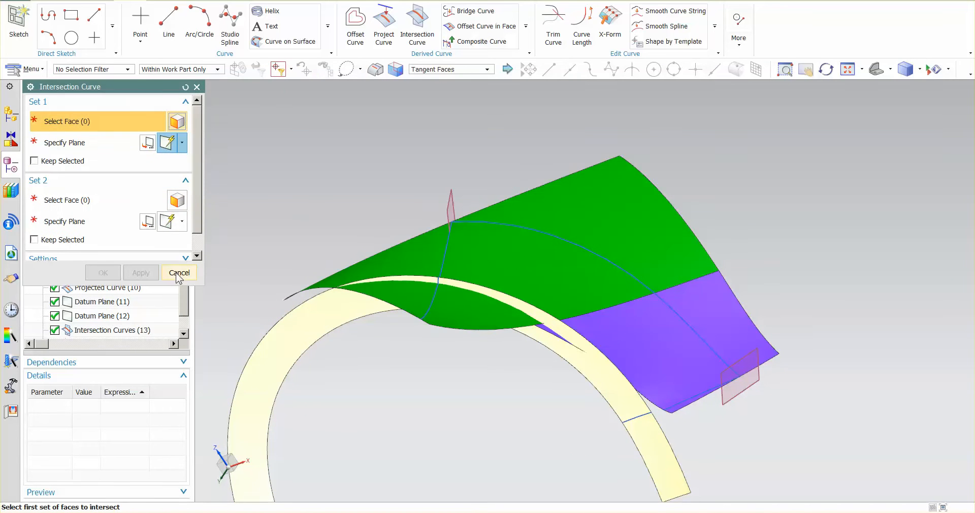
click(179, 273)
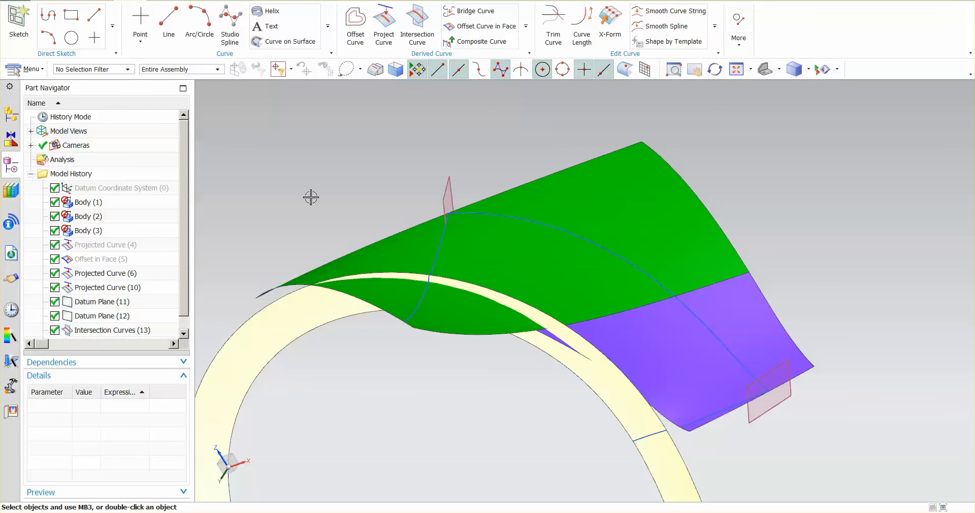
mouse_move(385, 118)
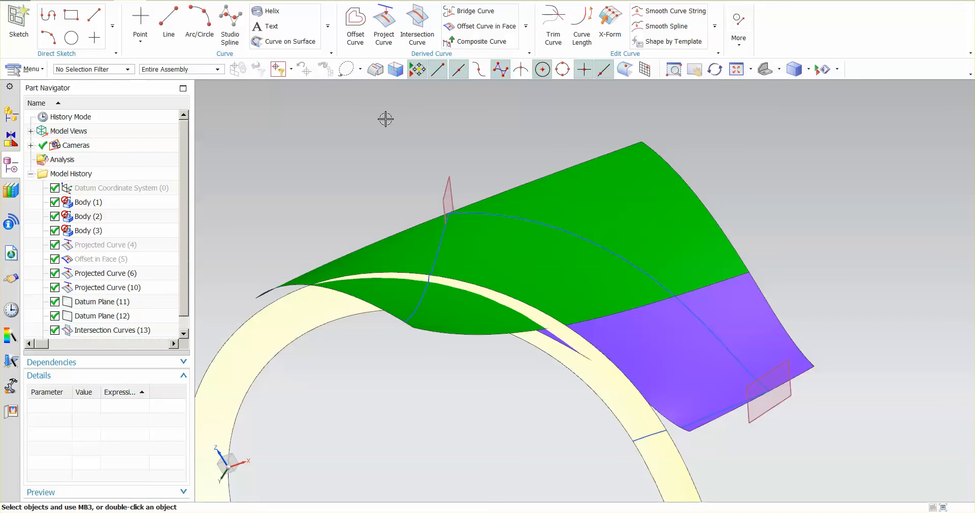
Step: Bridge the lower arch curve's end to the purple surface curve with G3 (Flow) continuity
click(479, 11)
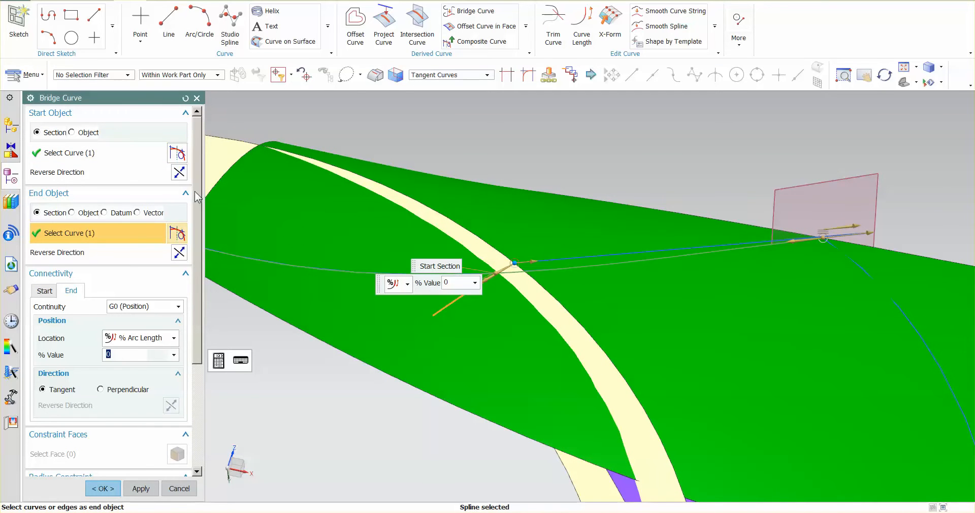
click(44, 290)
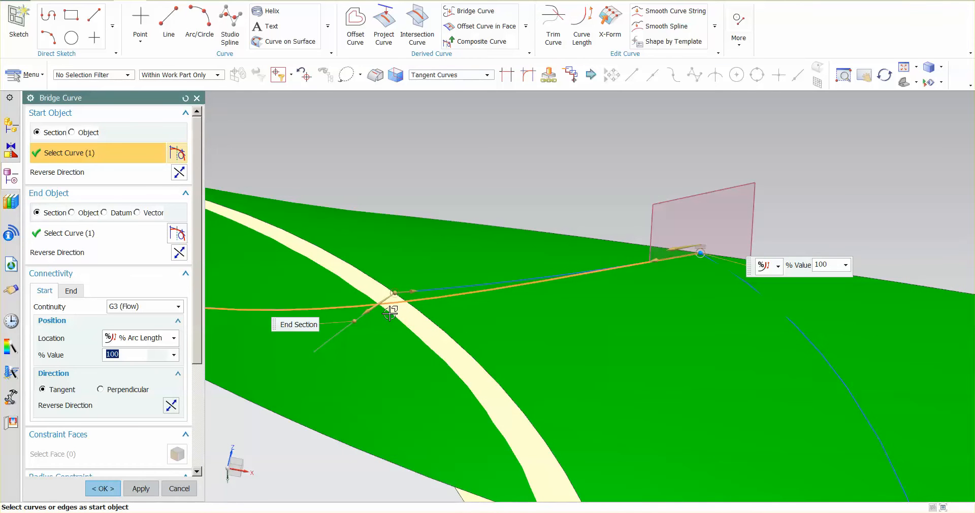
mouse_move(442, 309)
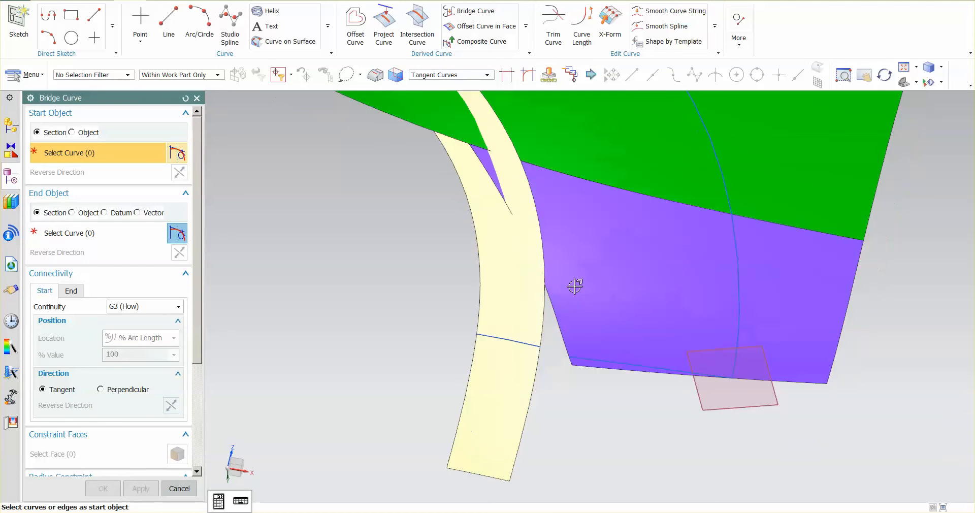
click(515, 277)
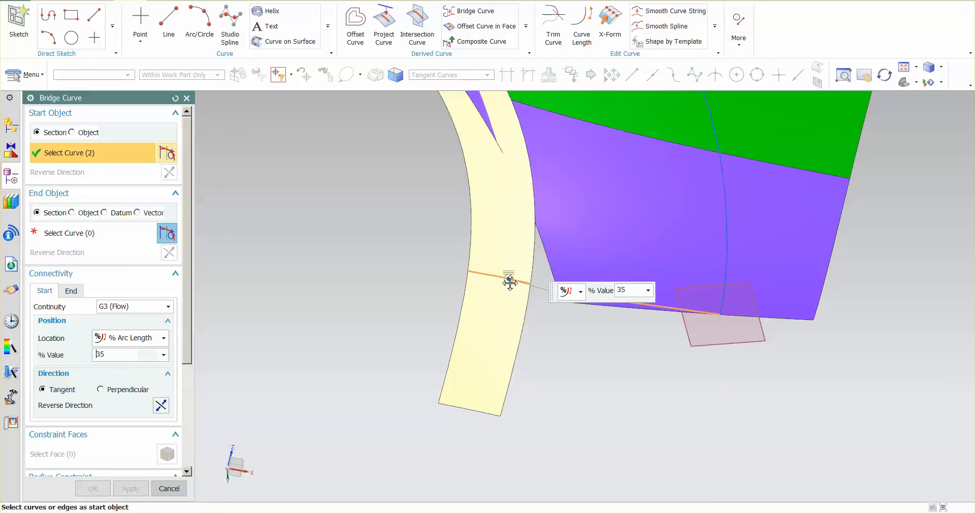
drag(510, 282, 530, 284)
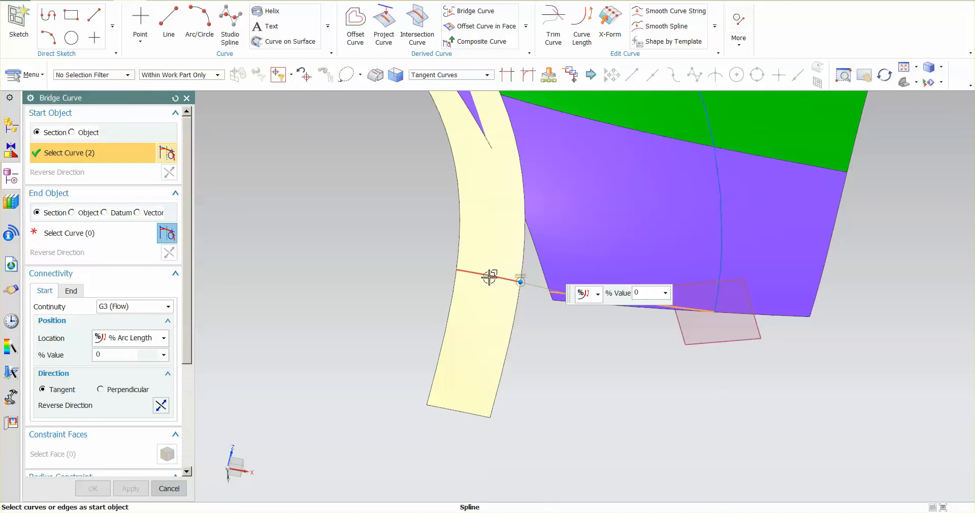
click(551, 295)
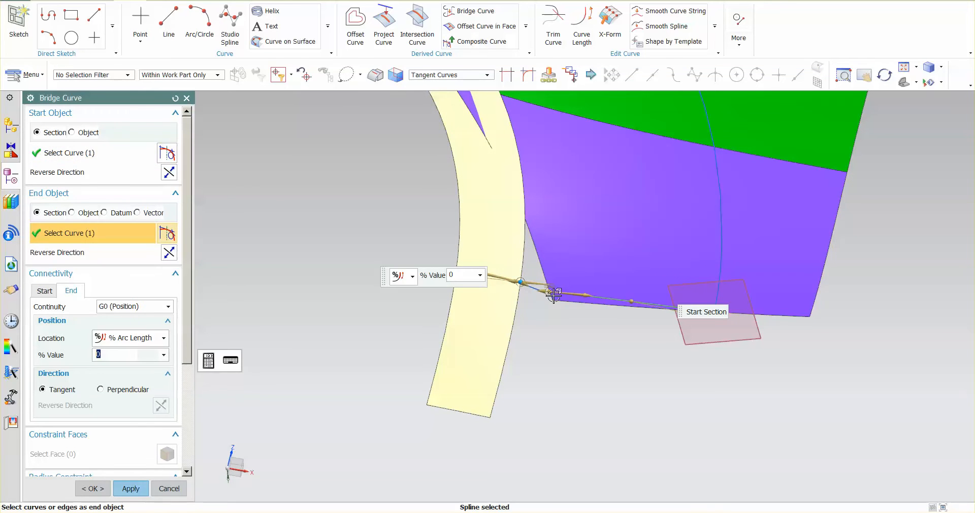
click(43, 291)
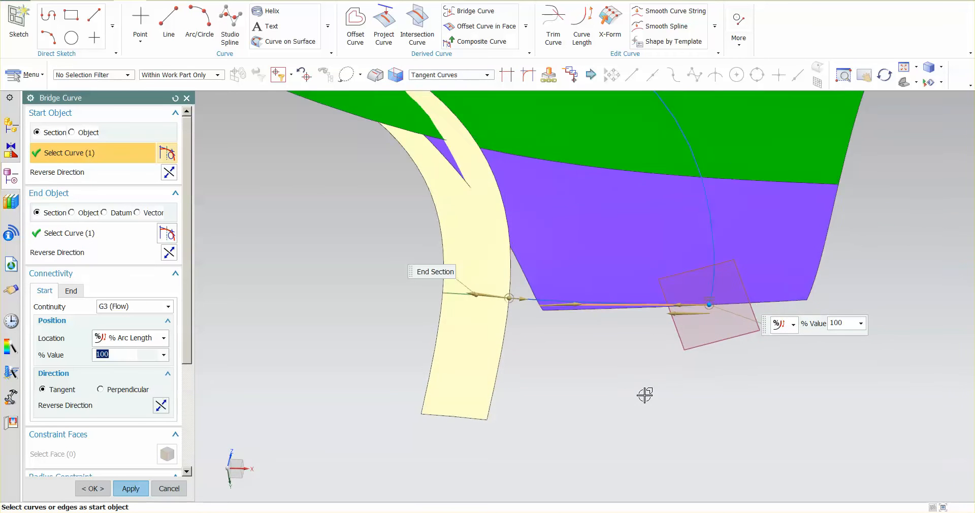
drag(645, 394, 491, 314)
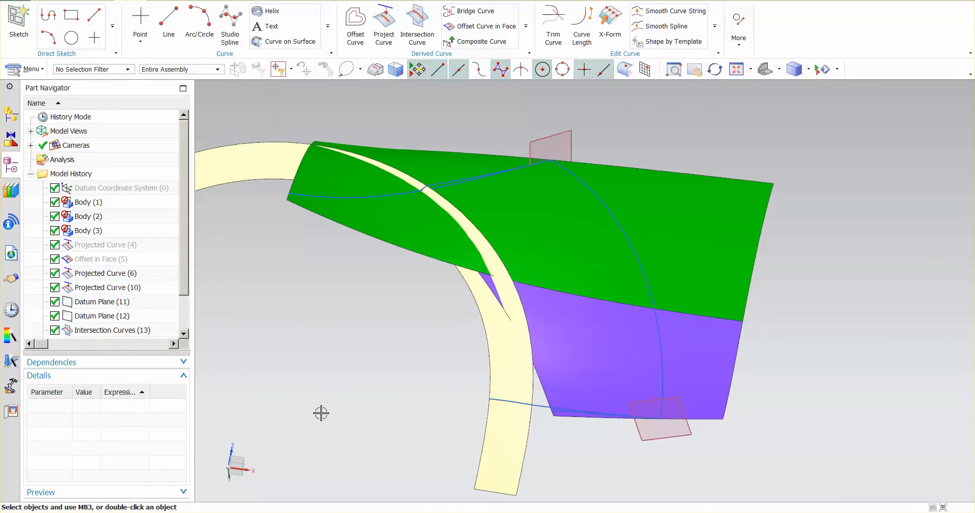
mouse_move(240, 228)
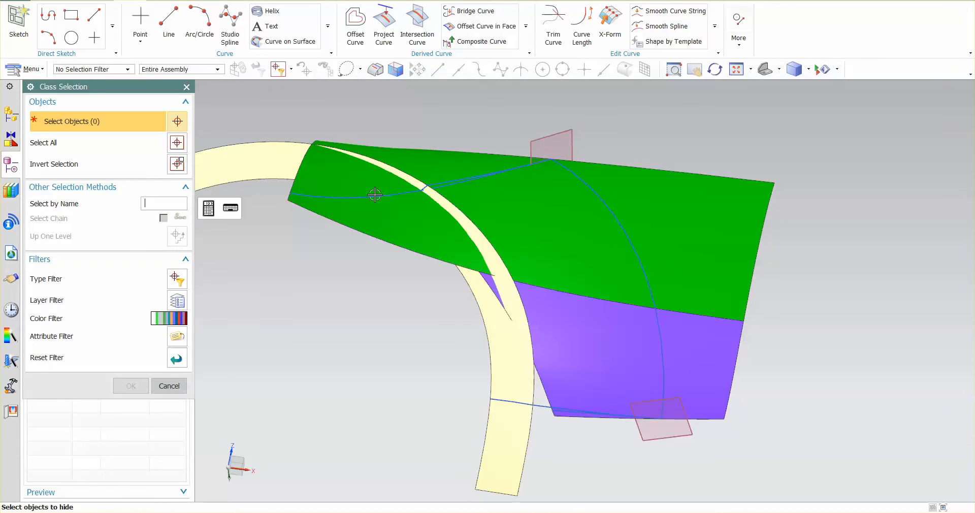
Step: Hide the two arch-crossing intersection curves and both datum planes with Ctrl+B
click(525, 424)
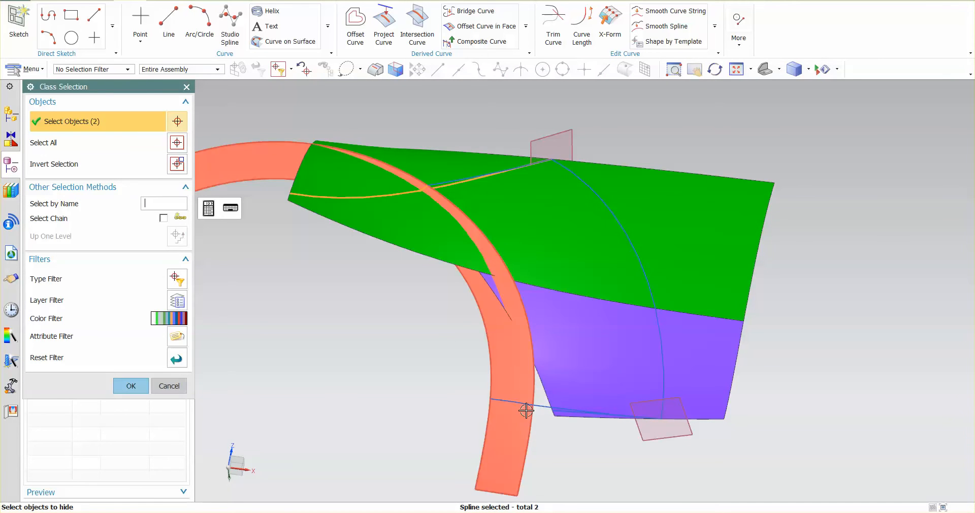
click(628, 442)
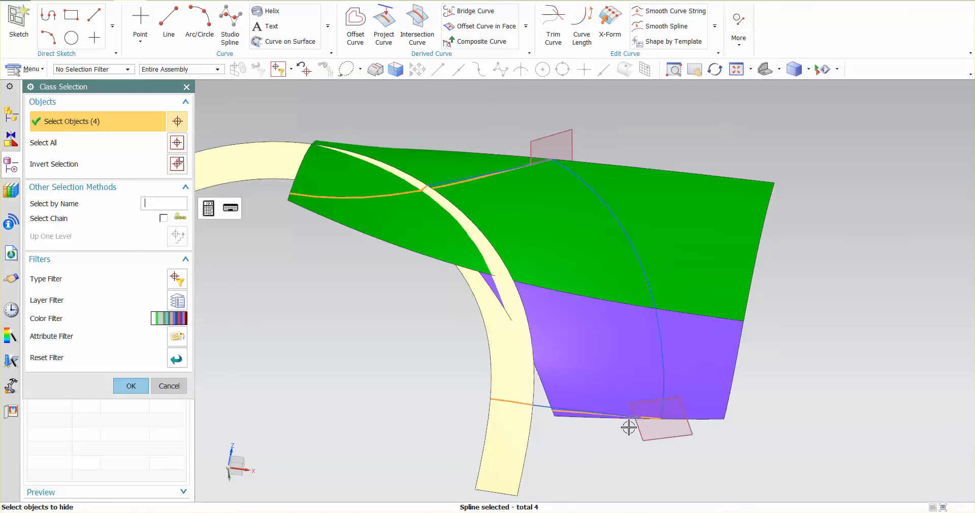
click(658, 427)
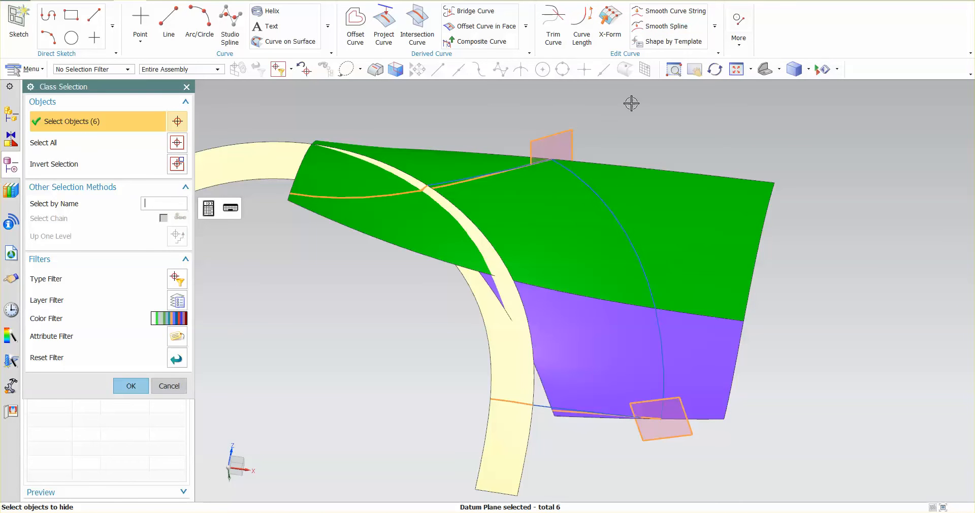
click(130, 386)
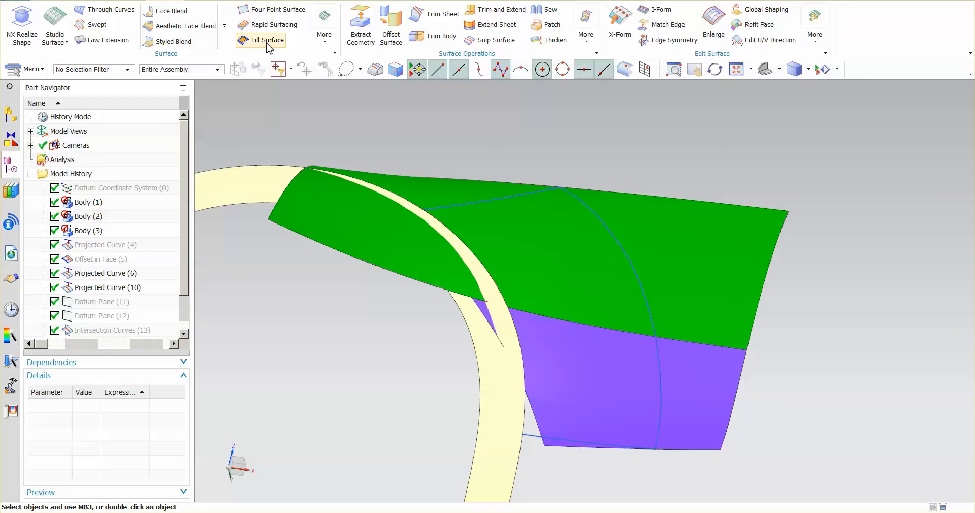
click(443, 13)
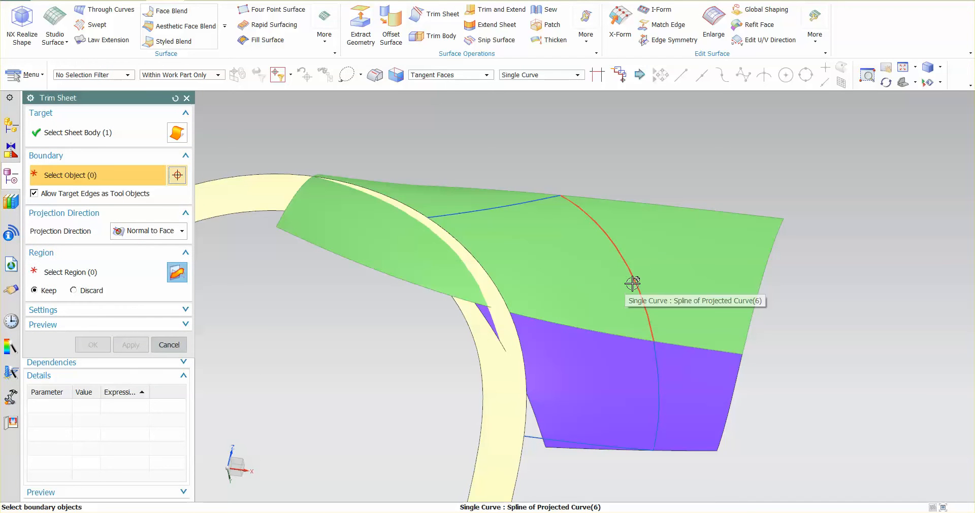
click(630, 283)
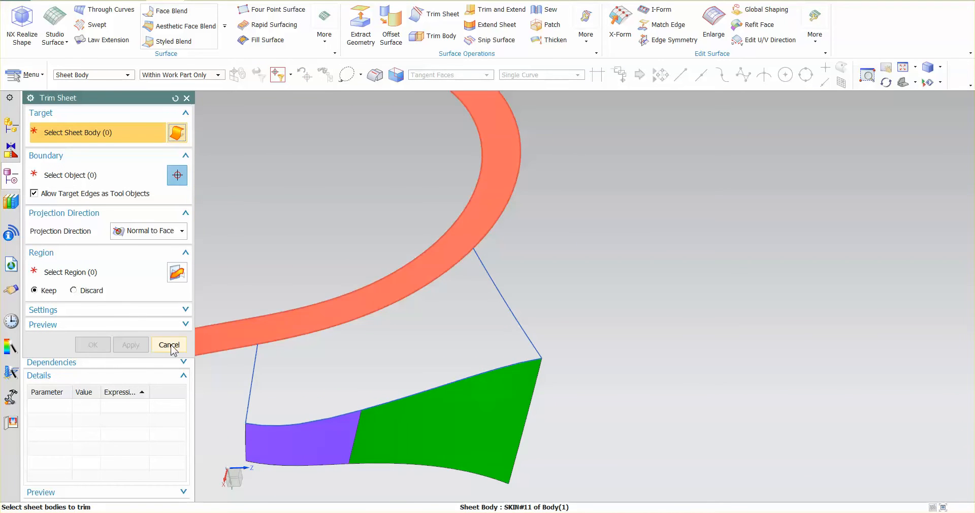
click(169, 344)
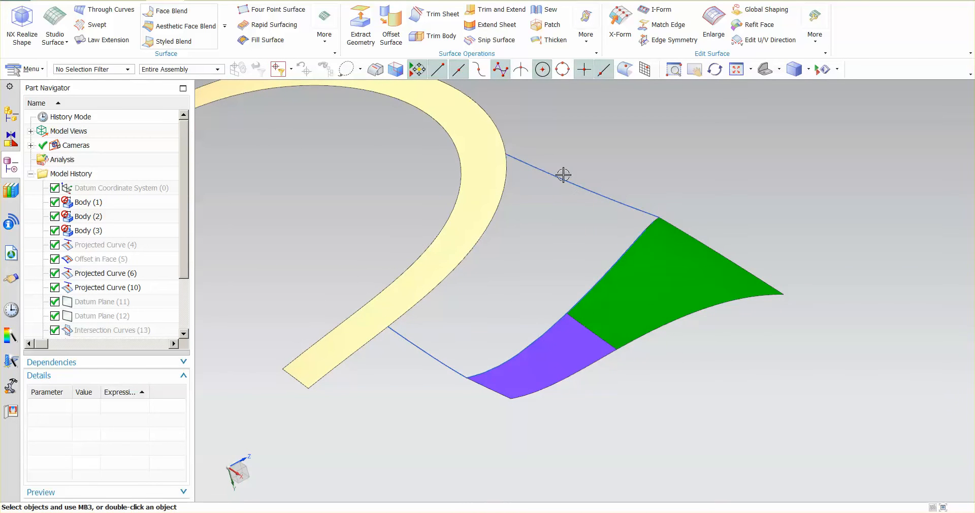
mouse_move(556, 240)
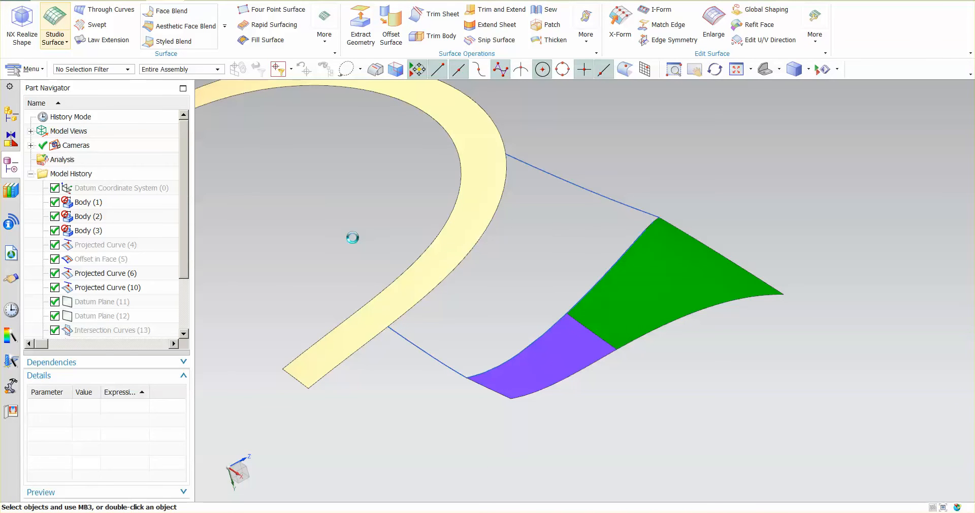
Step: Set up a Studio Surface: bridge curve section, edge guide, G2 constraints on purple and green faces
click(48, 30)
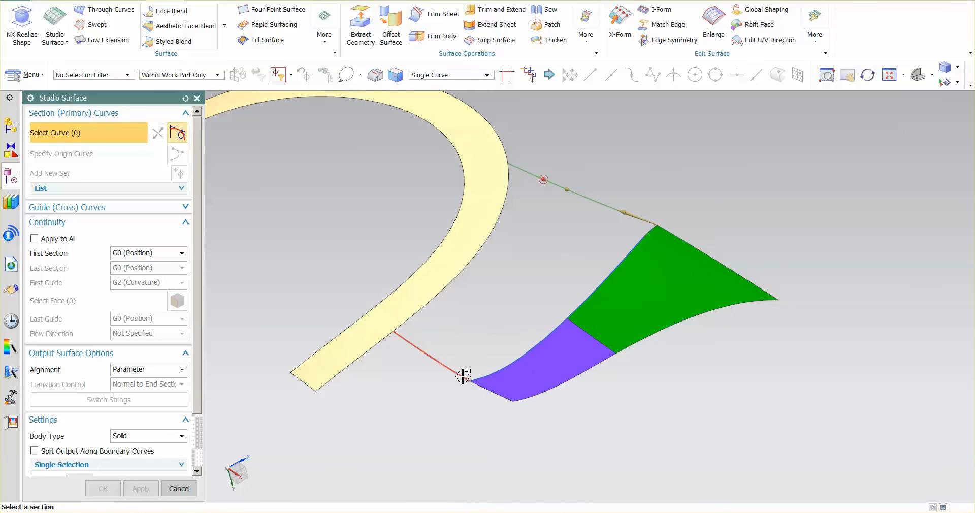
click(462, 379)
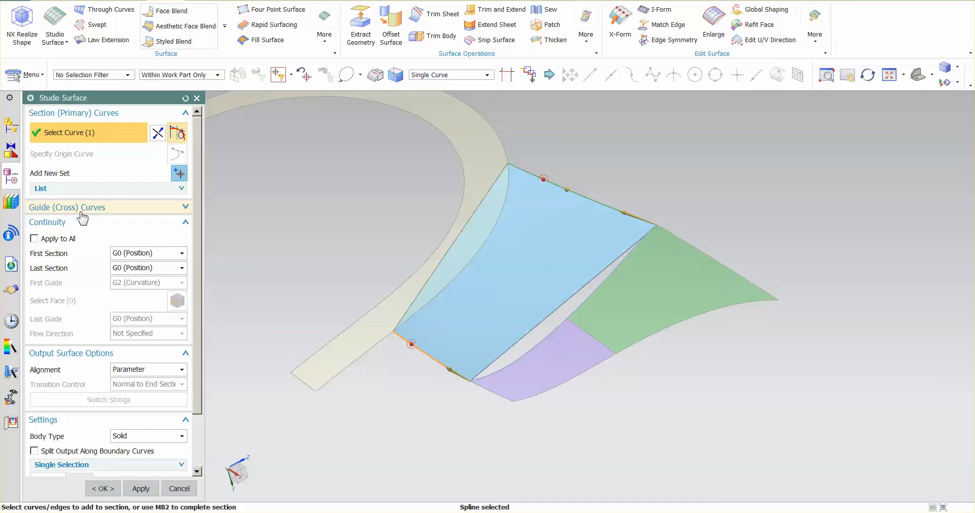
click(67, 208)
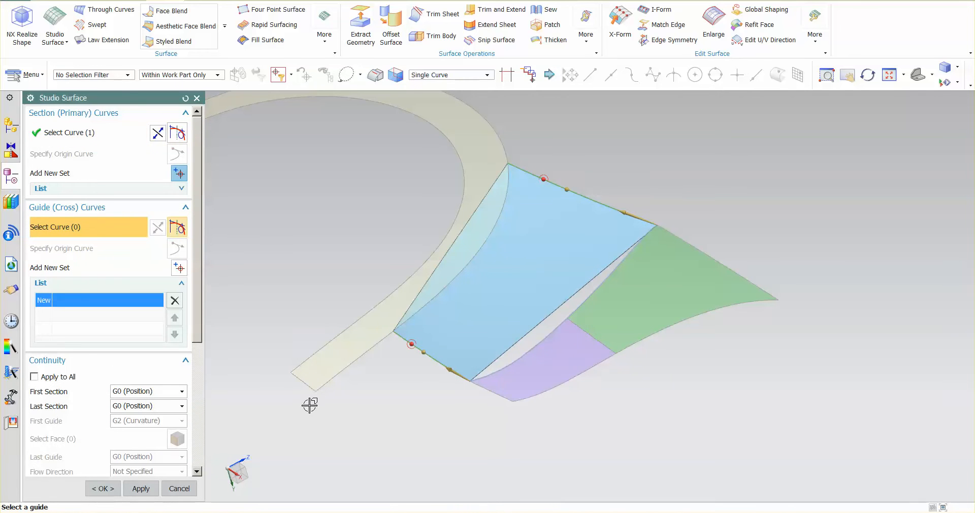
mouse_move(606, 287)
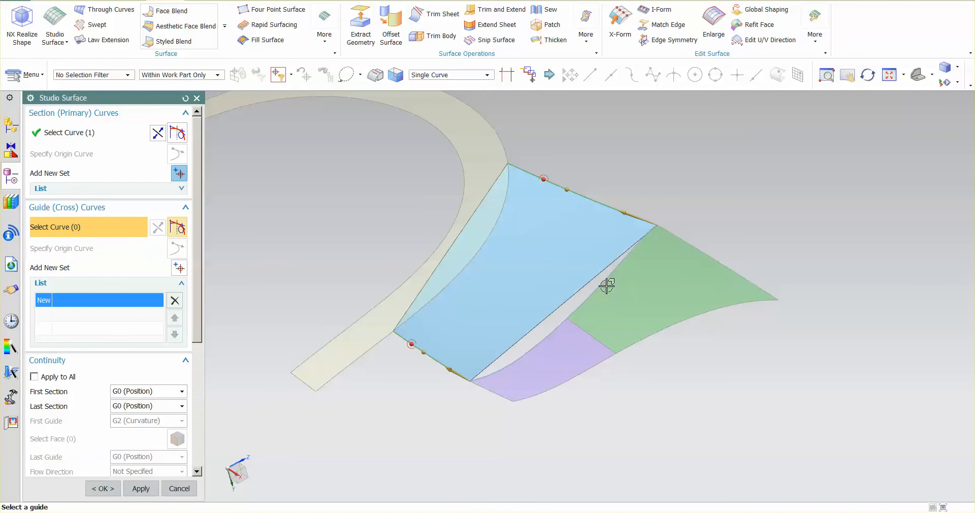
click(454, 385)
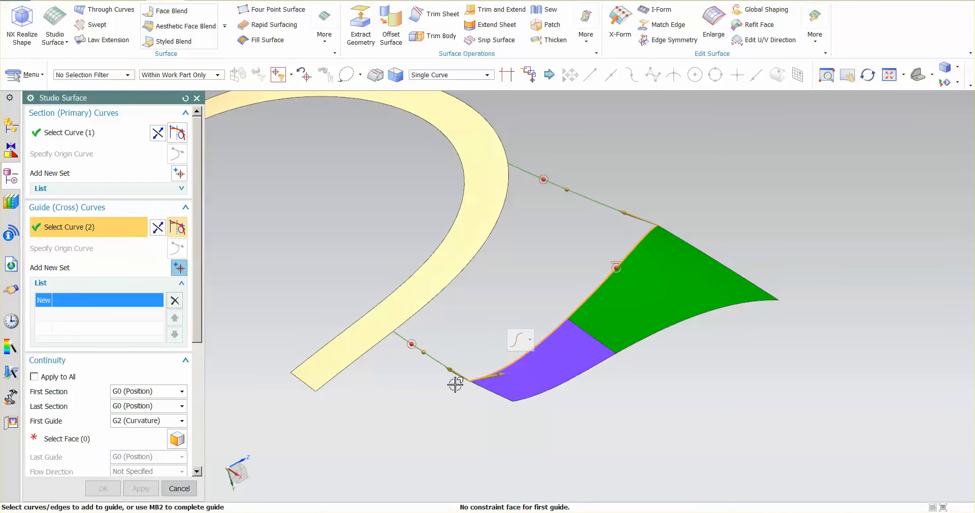
click(66, 438)
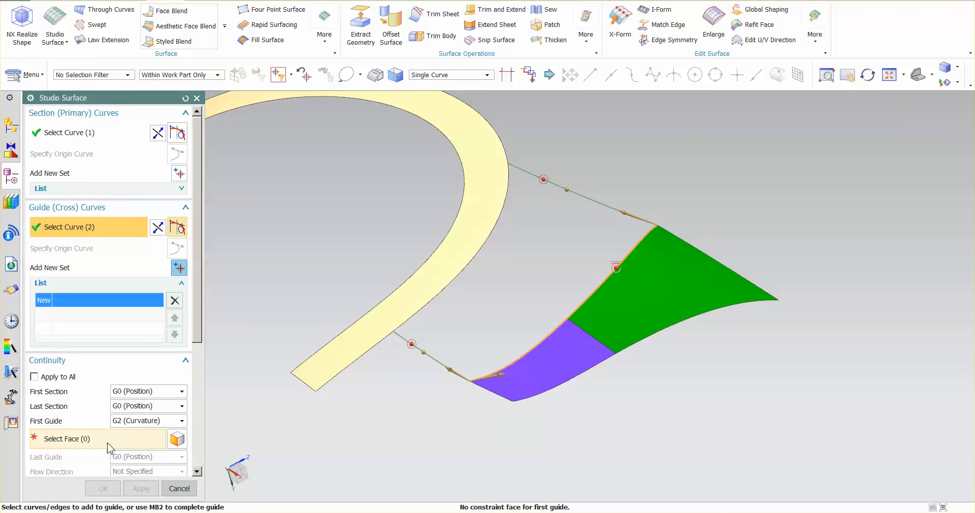
click(570, 365)
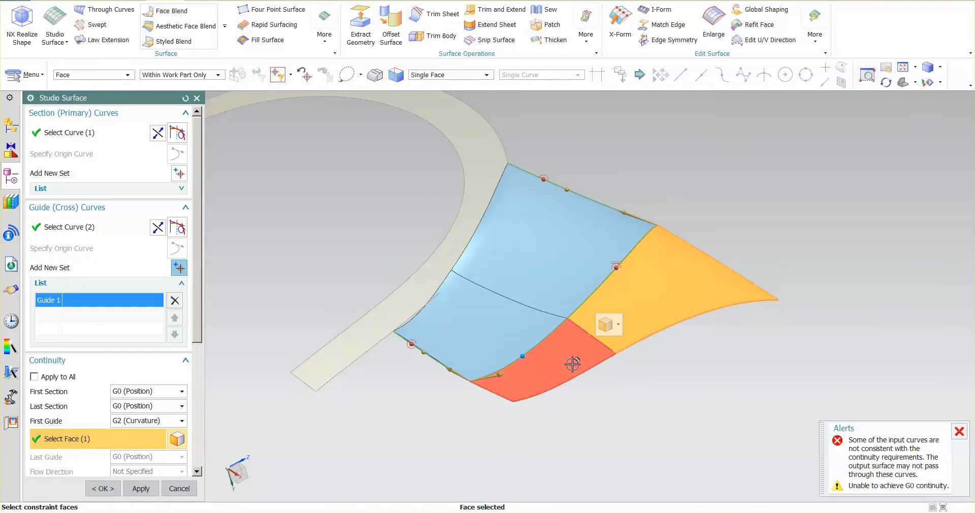
click(571, 365)
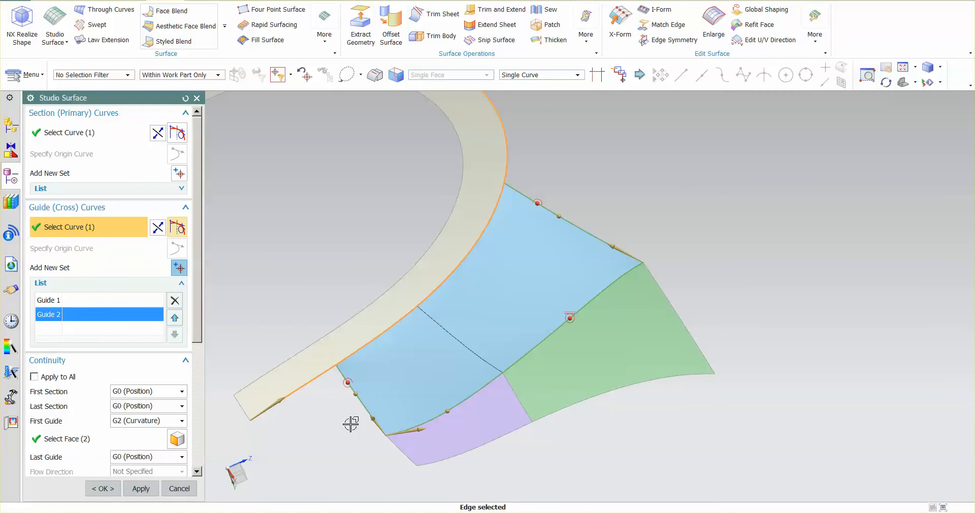
mouse_move(350, 379)
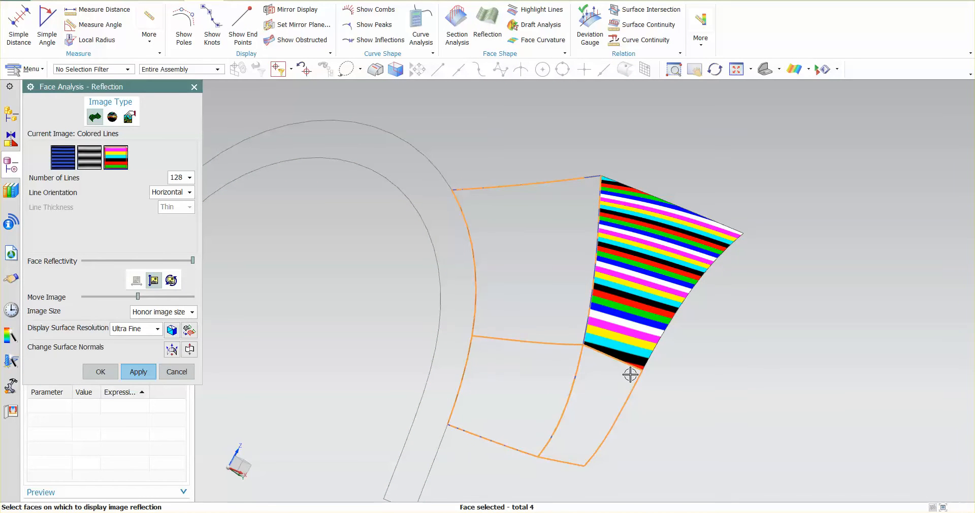
Step: Apply Colored Lines reflection analysis to the four faces and orbit to inspect the stripes
click(100, 372)
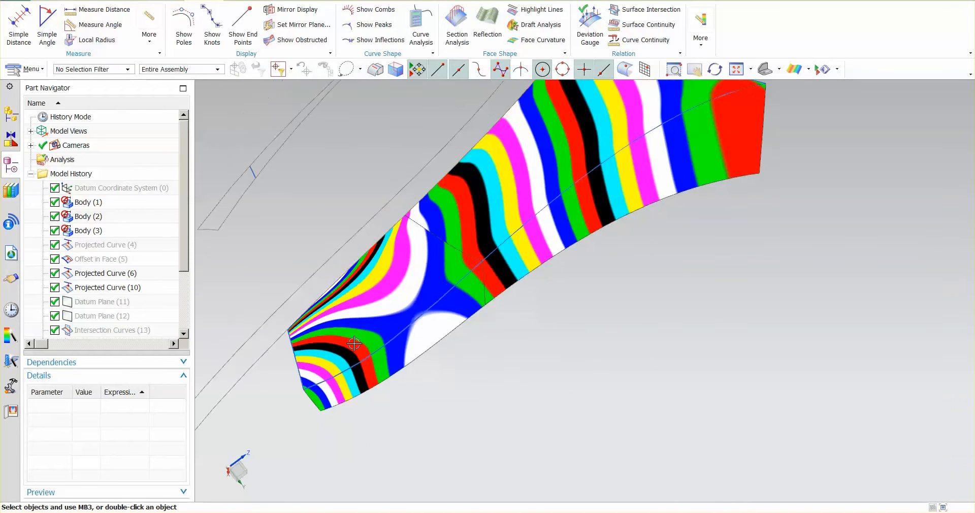
drag(354, 344, 528, 415)
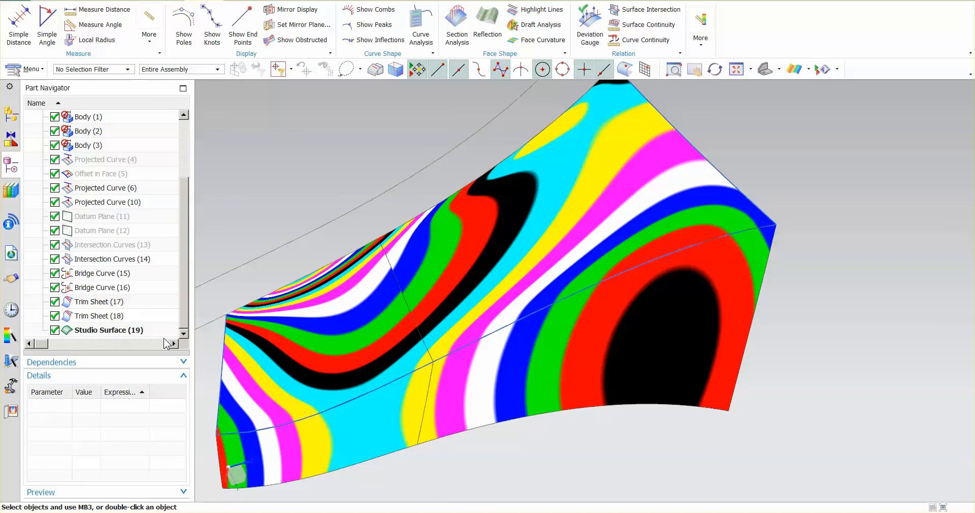
Step: Edit Studio Surface (19) and set its Alignment to Arc Length
double_click(106, 330)
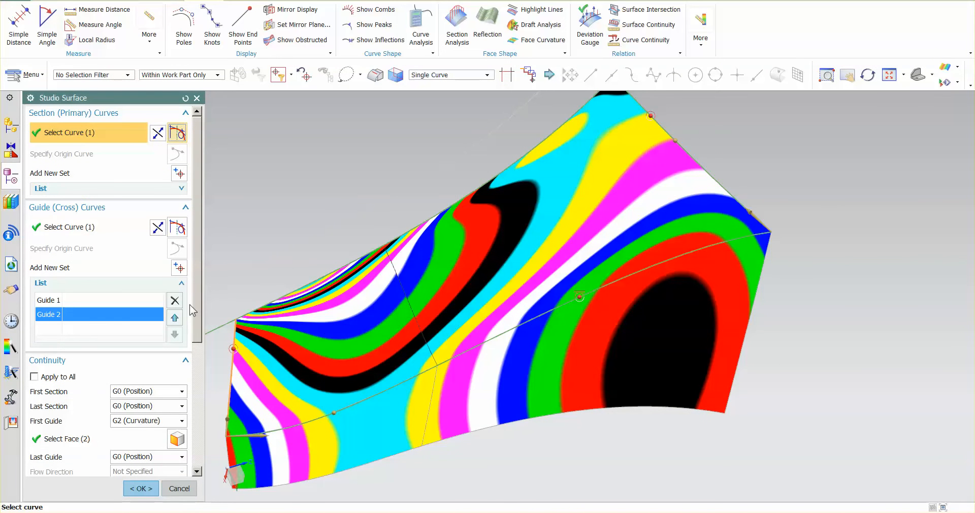
click(185, 207)
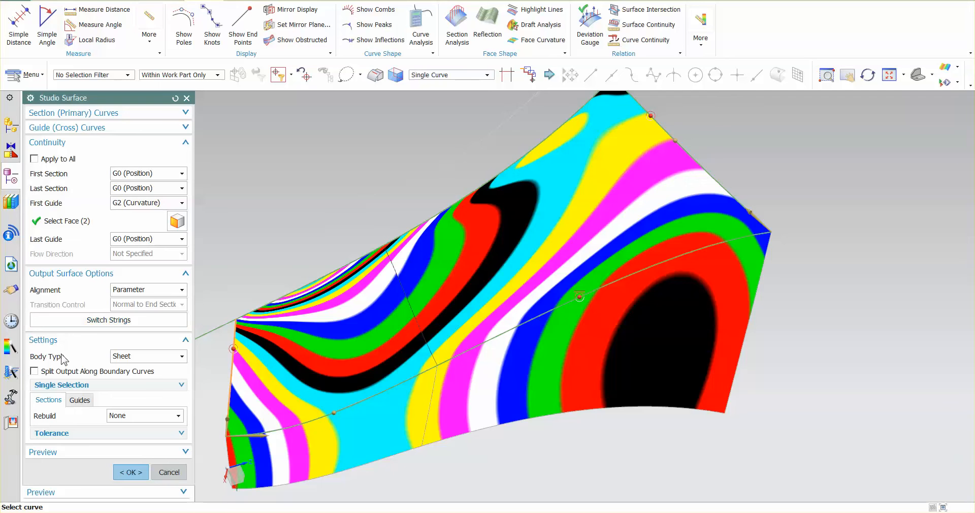
mouse_move(131, 290)
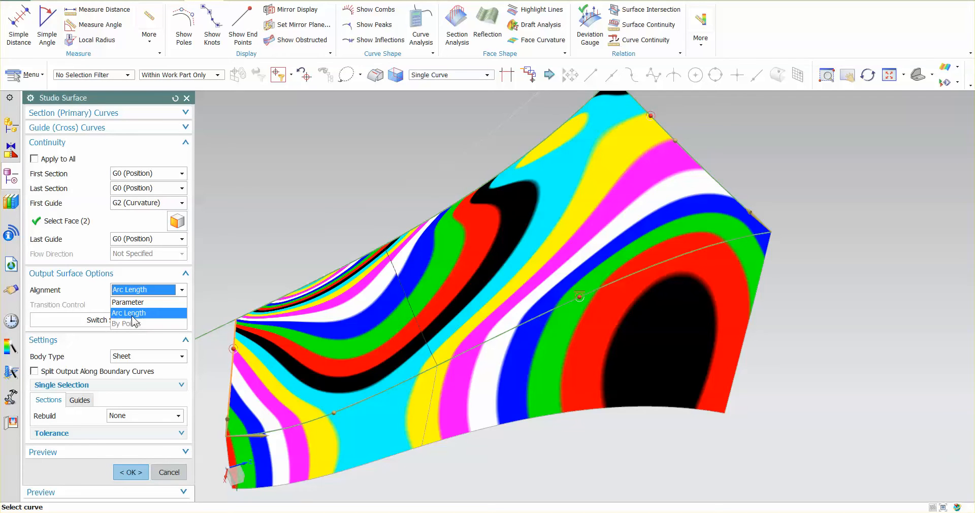
click(128, 313)
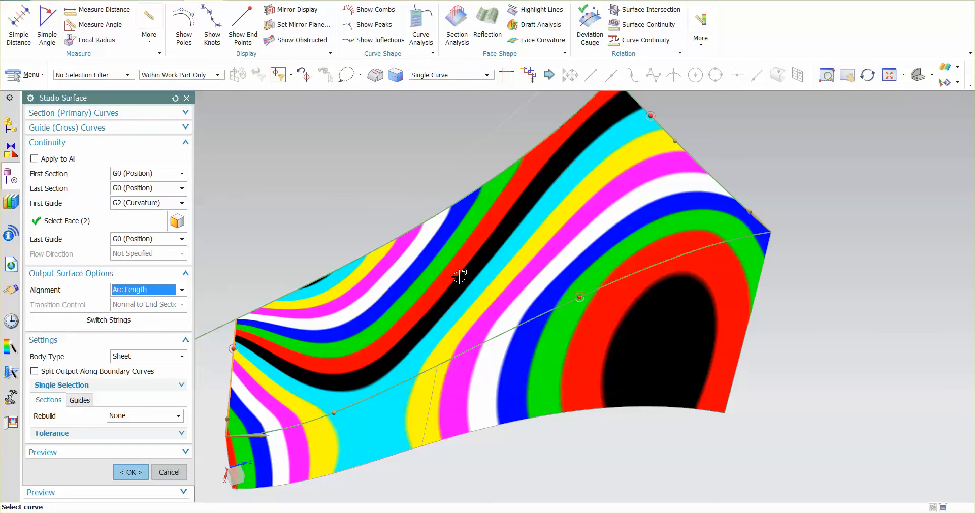
mouse_move(456, 260)
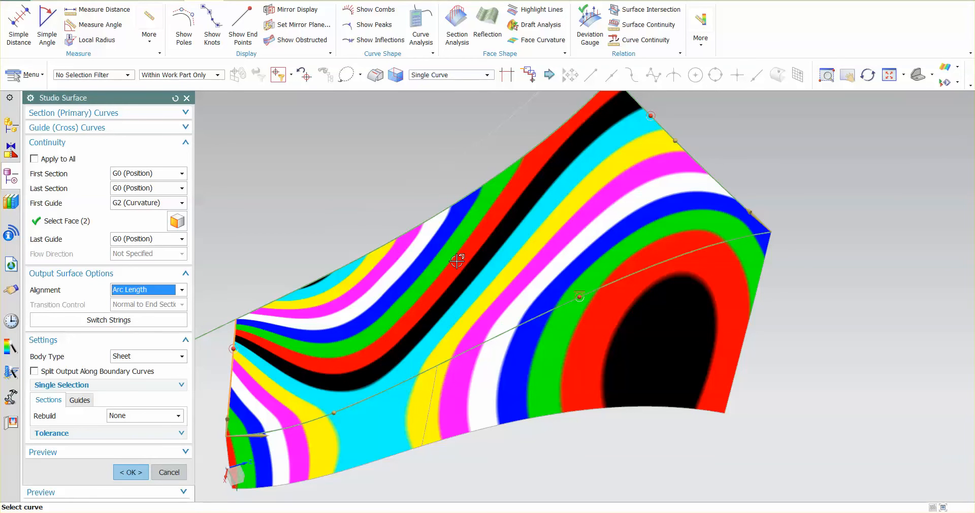
mouse_move(384, 391)
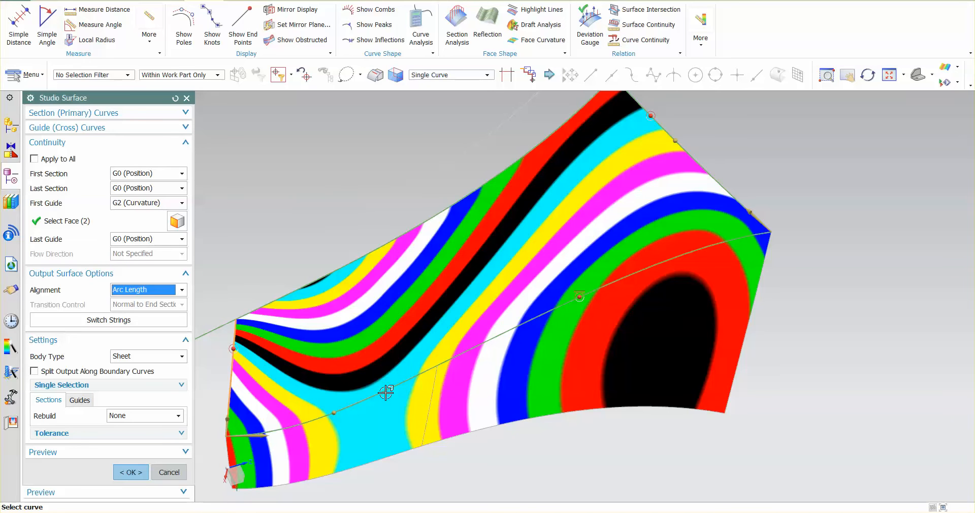
mouse_move(288, 336)
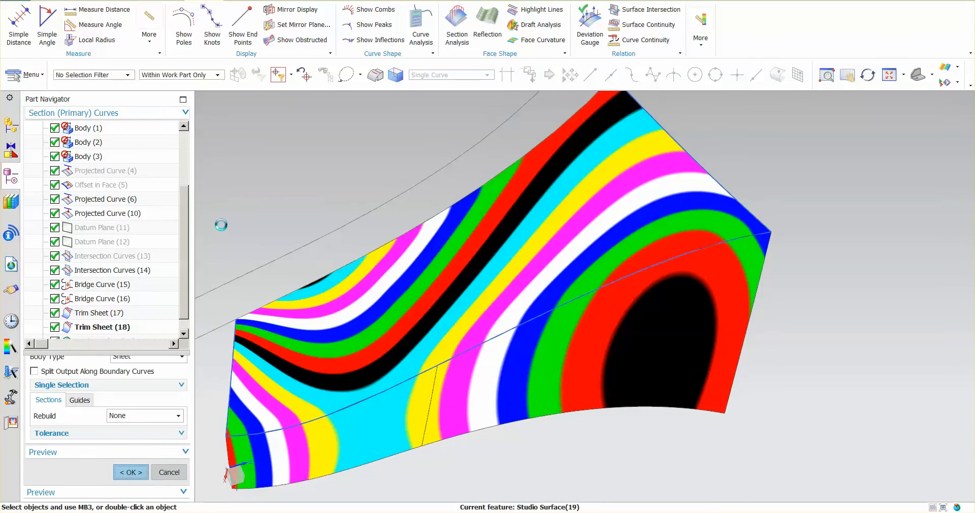
Step: Edit Studio Surface (19) with Split Output Along Boundary Curves enabled
click(130, 471)
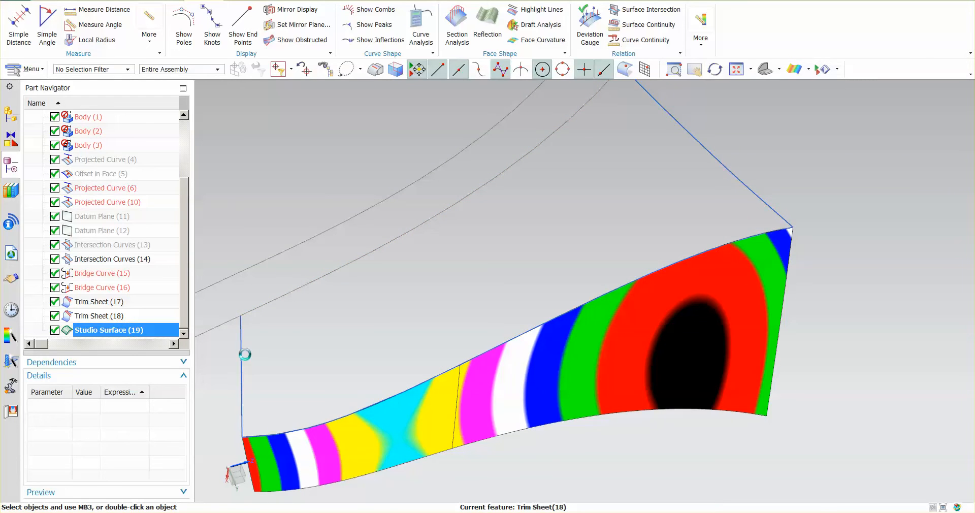
double_click(109, 329)
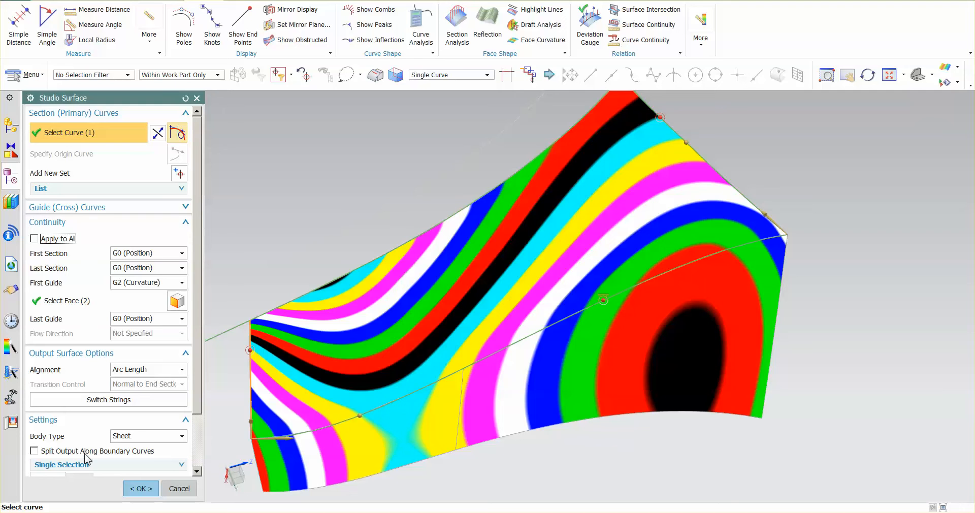
click(34, 451)
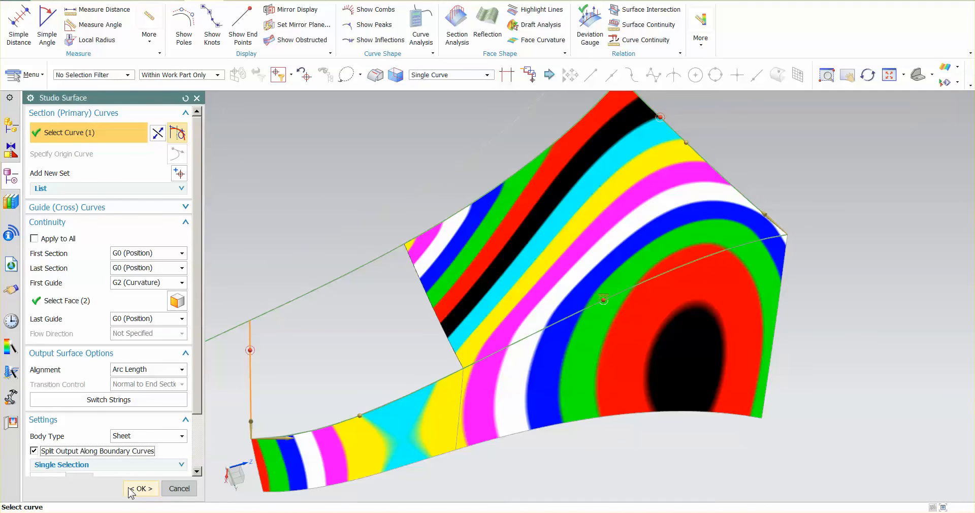
click(140, 488)
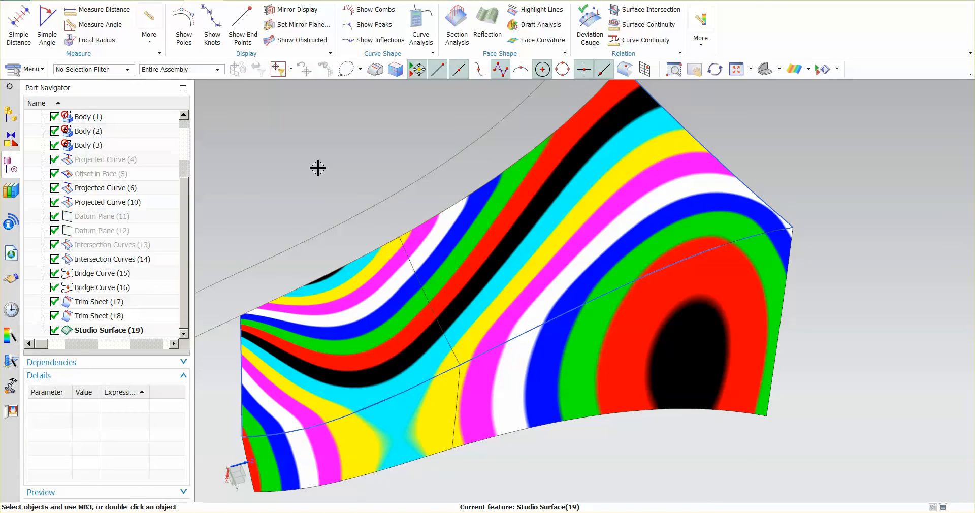
mouse_move(369, 224)
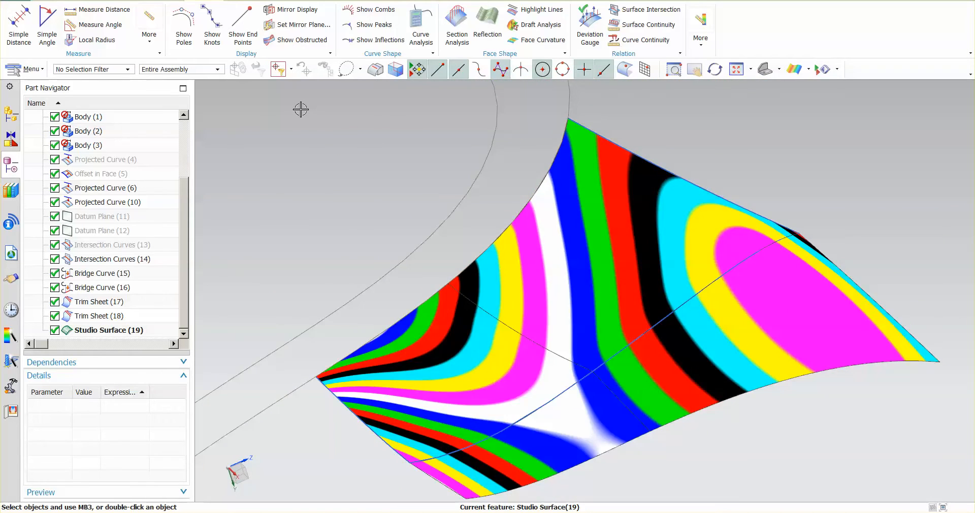
click(109, 330)
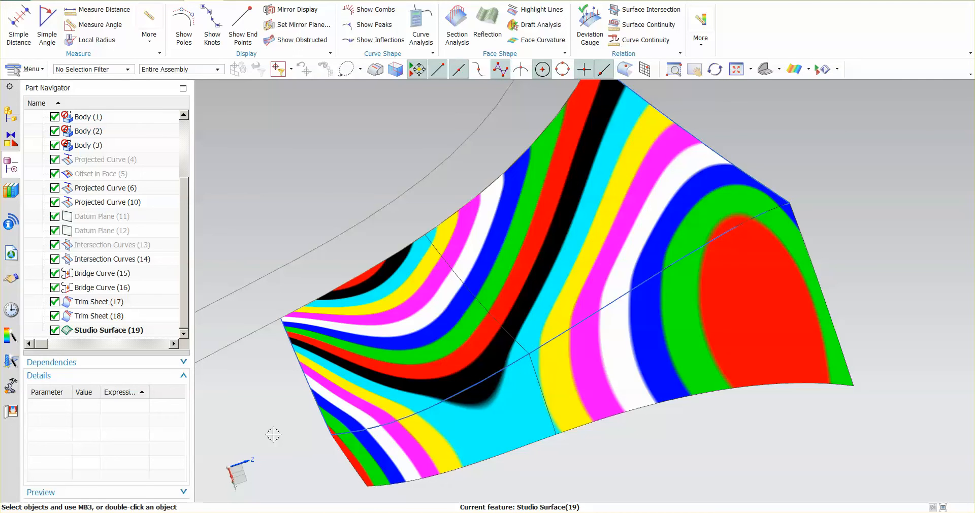
mouse_move(379, 258)
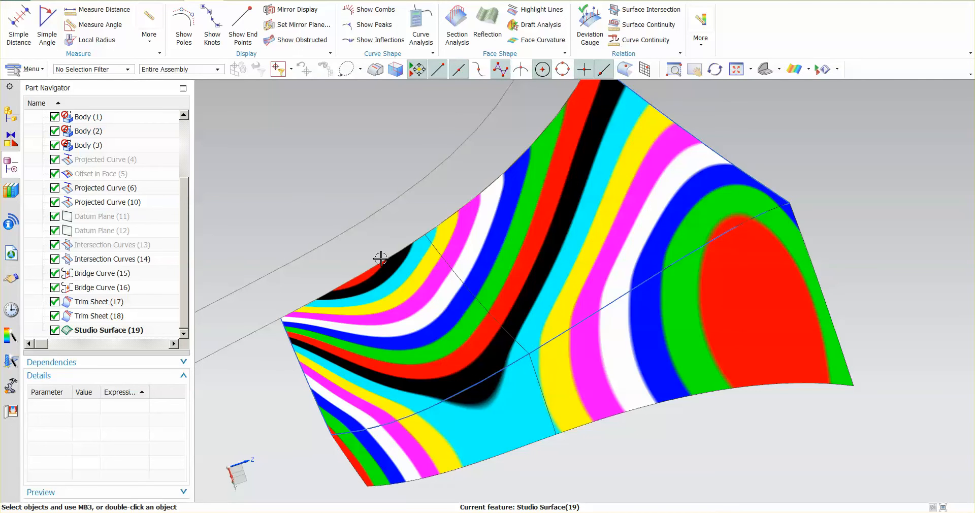
mouse_move(438, 104)
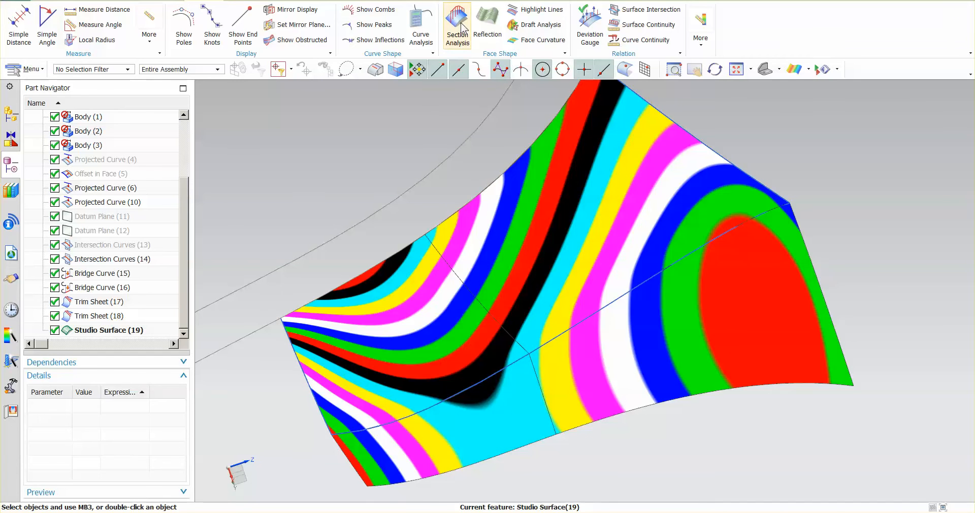
Step: Run Section Analysis on the four blend faces along two curves and orbit to view the combs
click(456, 17)
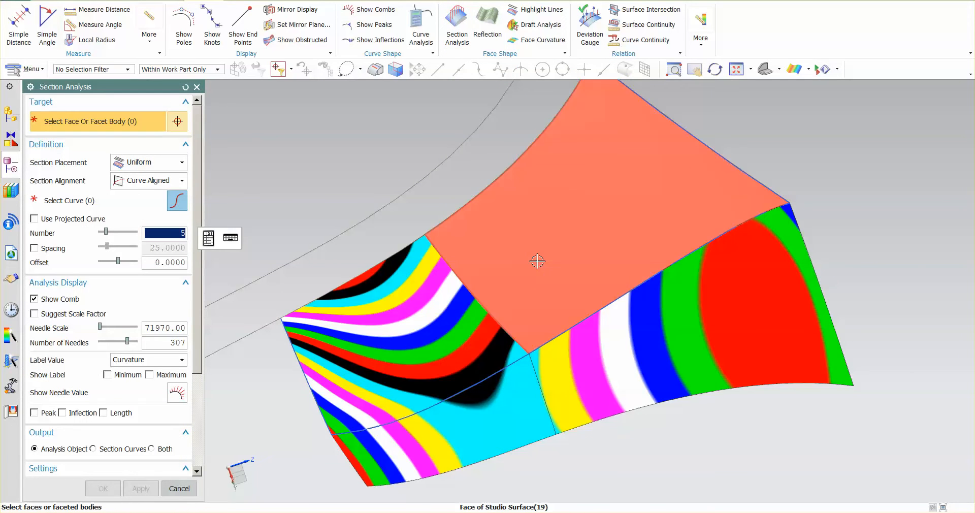
click(577, 369)
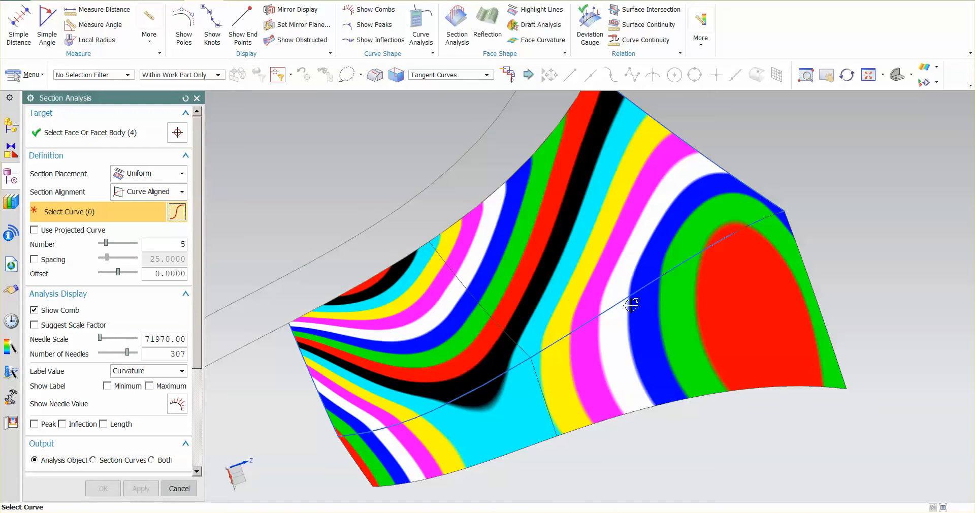
click(492, 394)
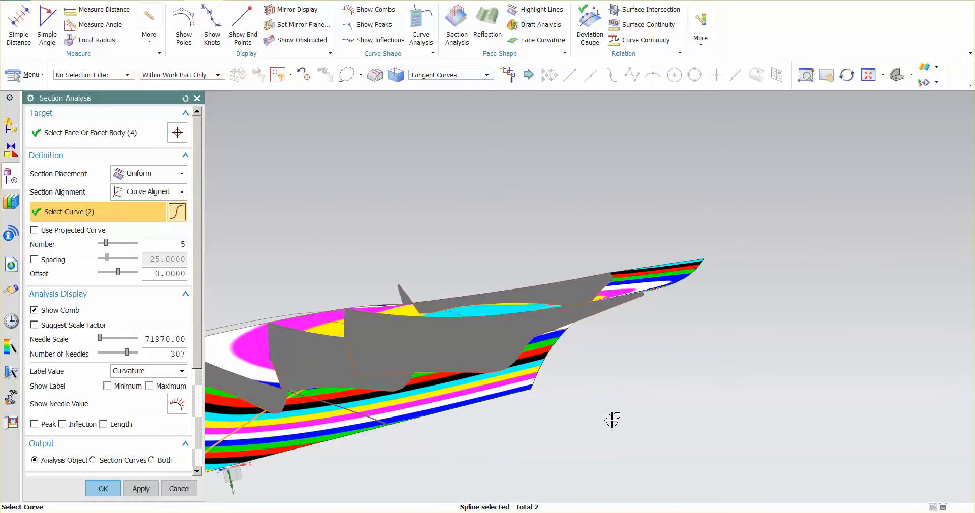
drag(612, 420, 565, 309)
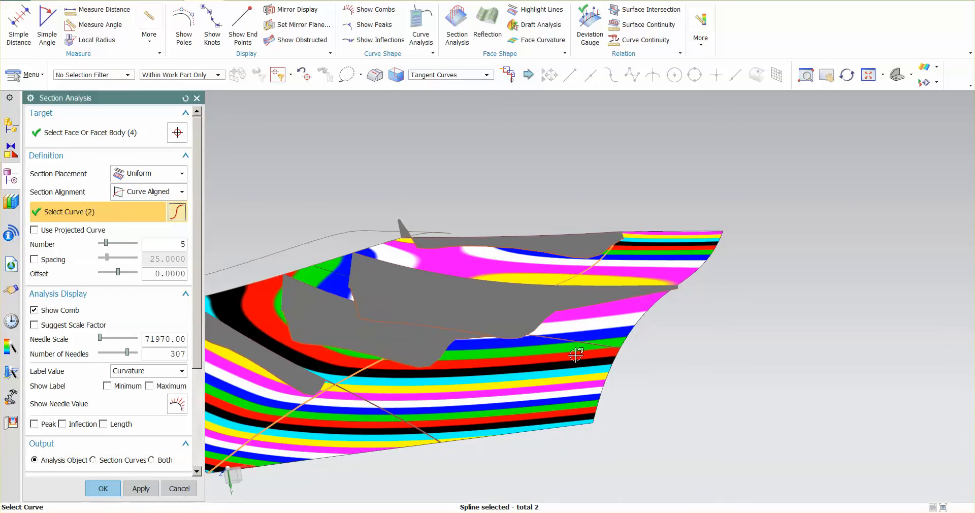
drag(576, 354, 579, 388)
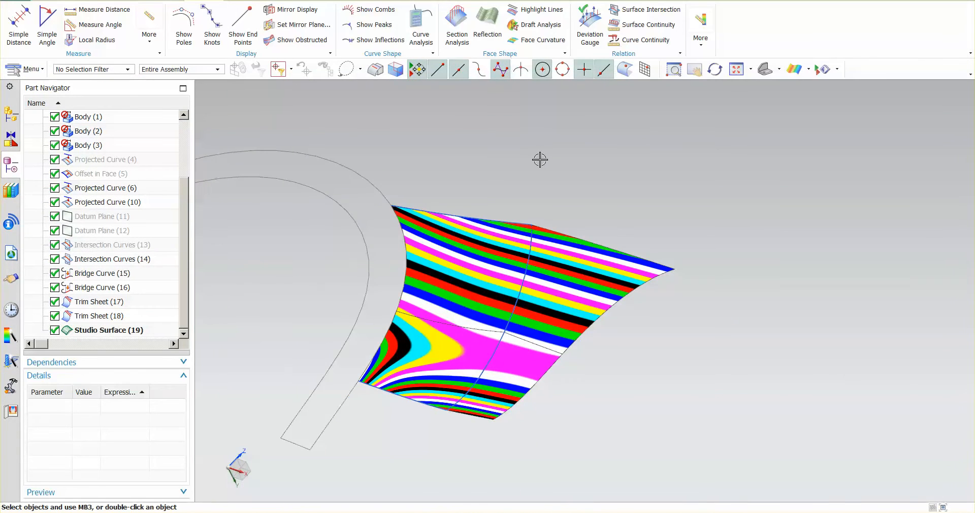
mouse_move(539, 129)
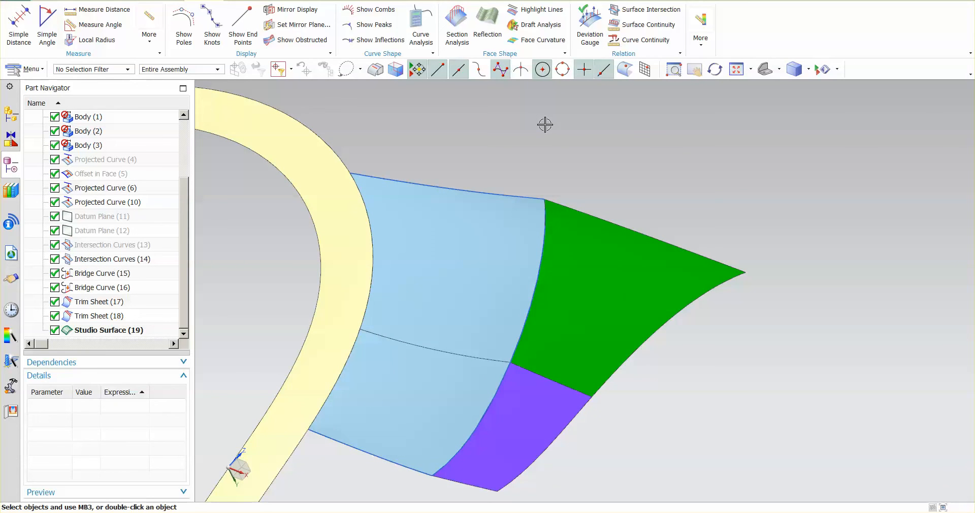
mouse_move(589, 135)
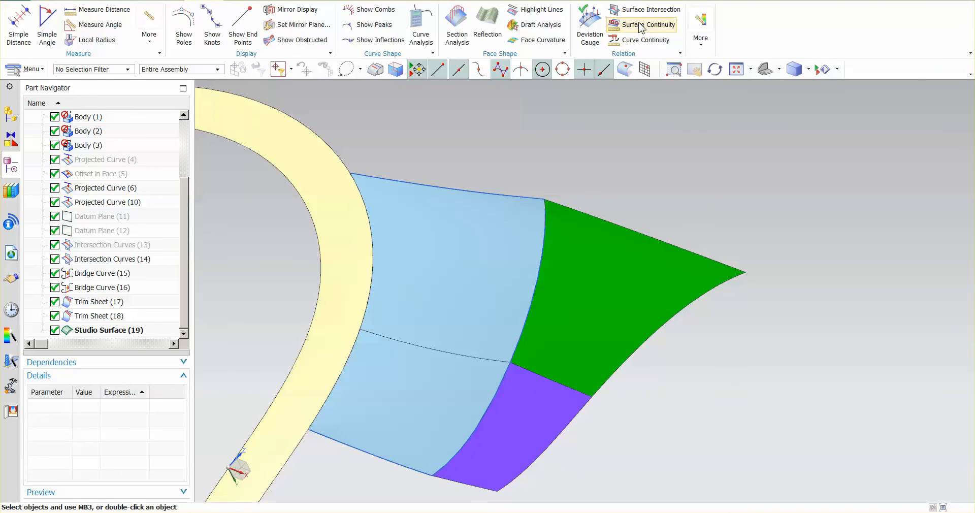
Step: Add an edge-to-edge G3 (Flow) continuity analysis on the blend edge beside the green face
click(647, 24)
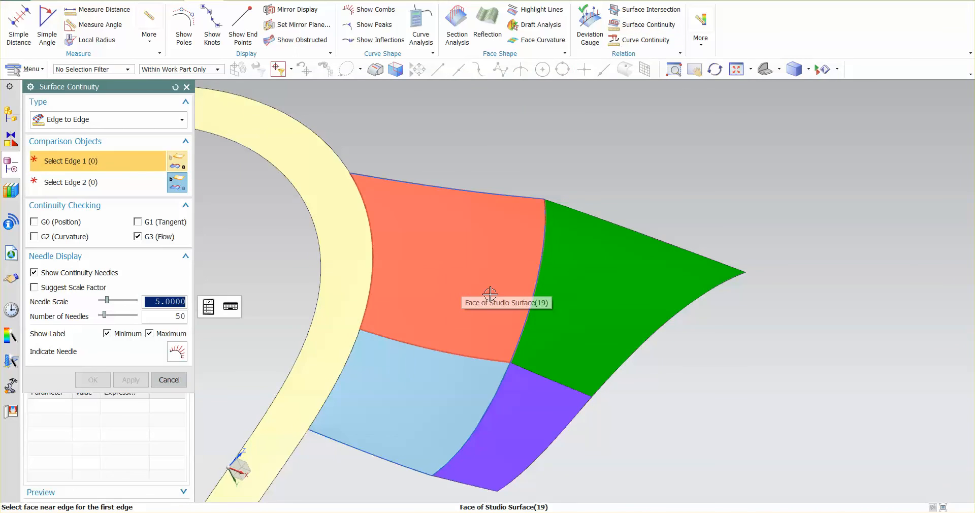
click(488, 294)
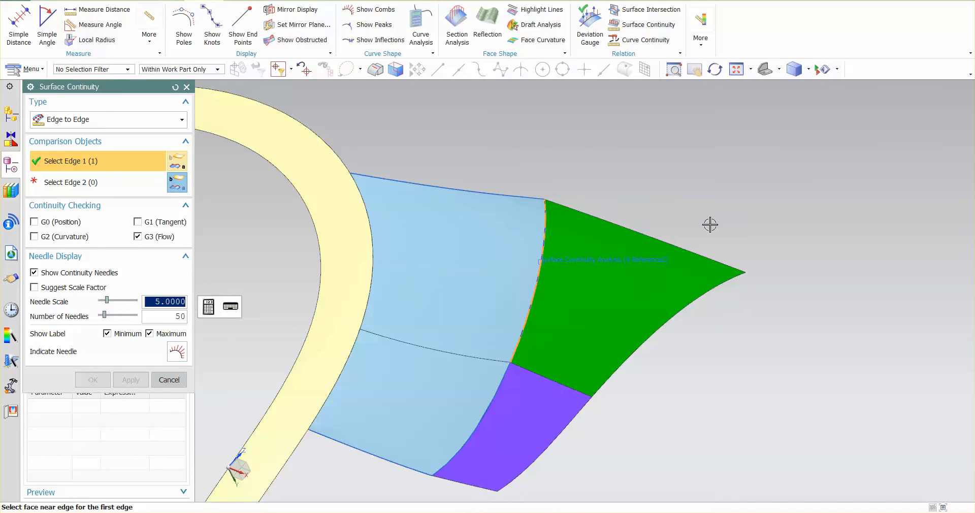
mouse_move(544, 298)
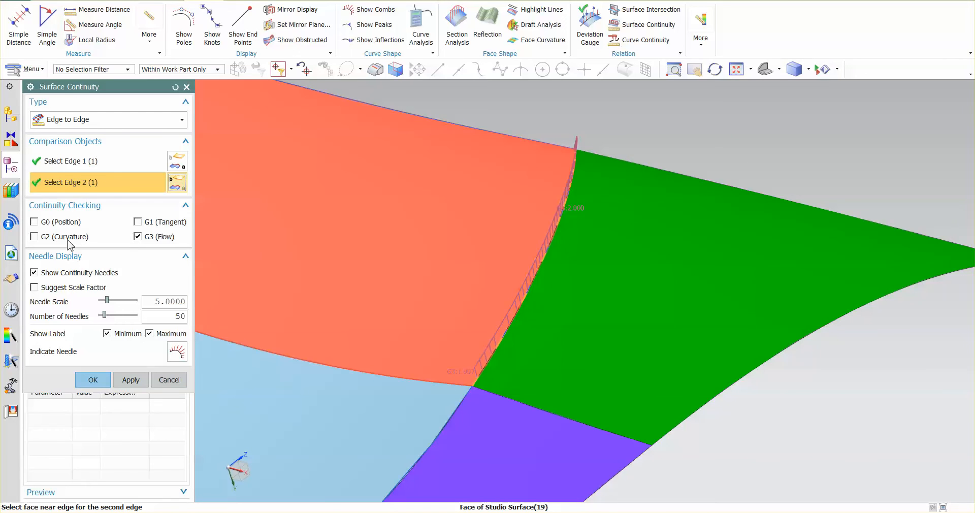
click(34, 236)
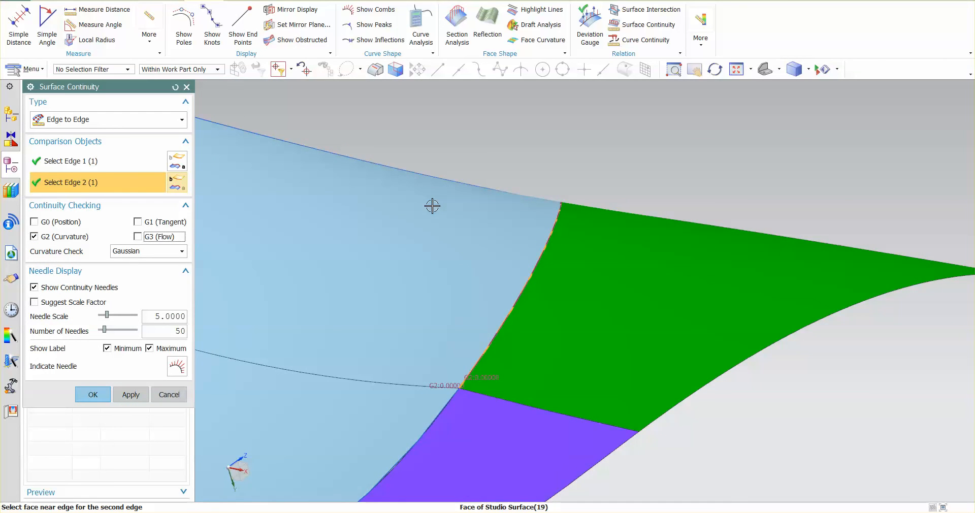
mouse_move(434, 193)
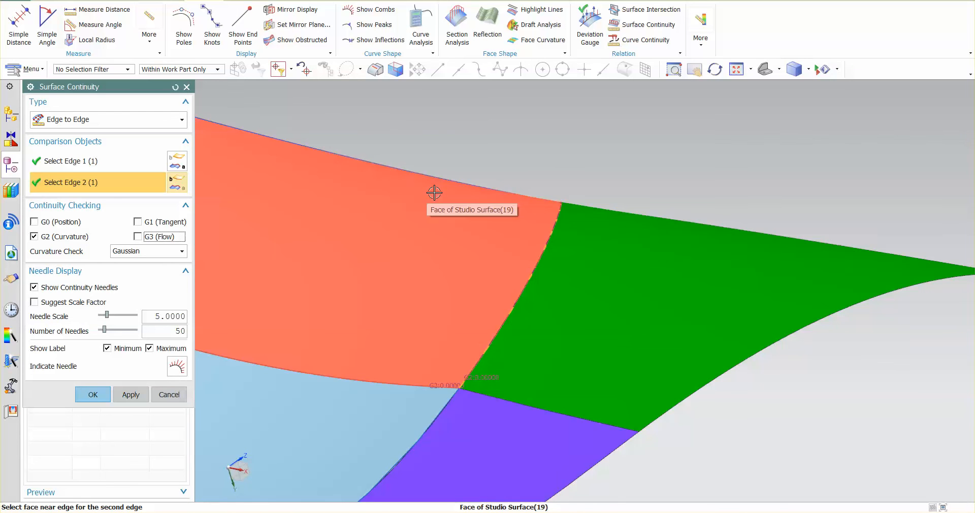
click(137, 221)
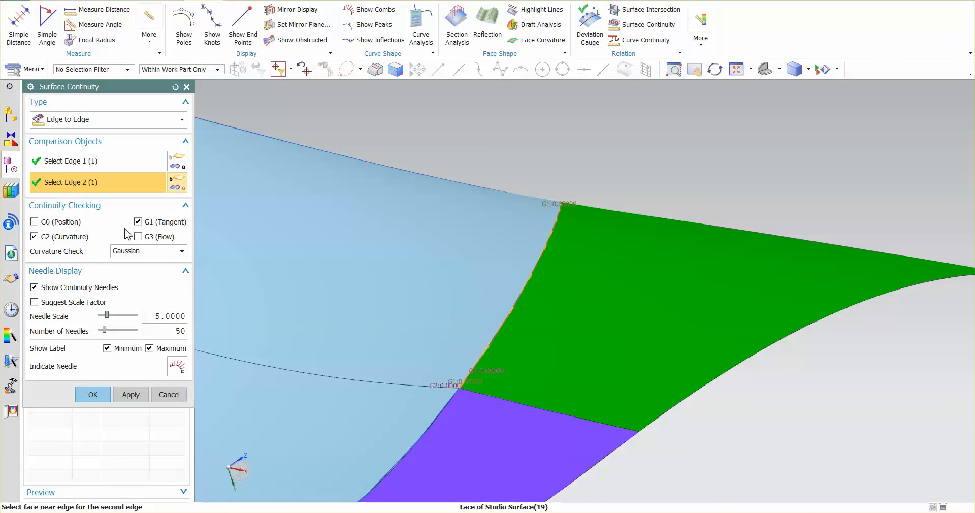
click(34, 221)
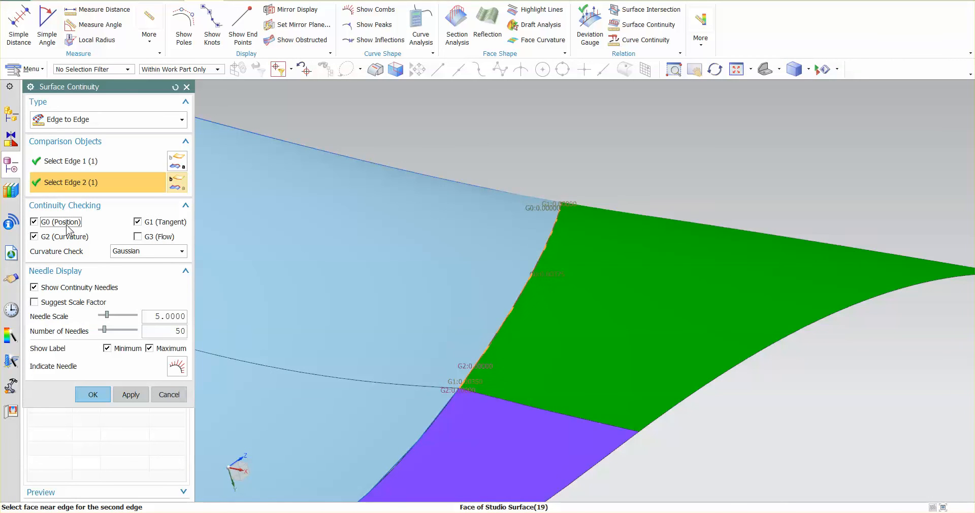
click(34, 221)
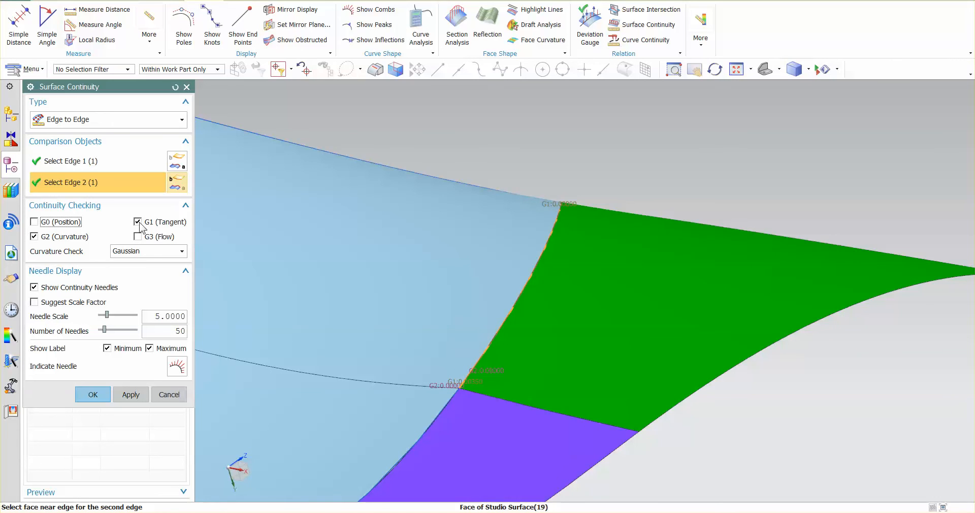
click(138, 236)
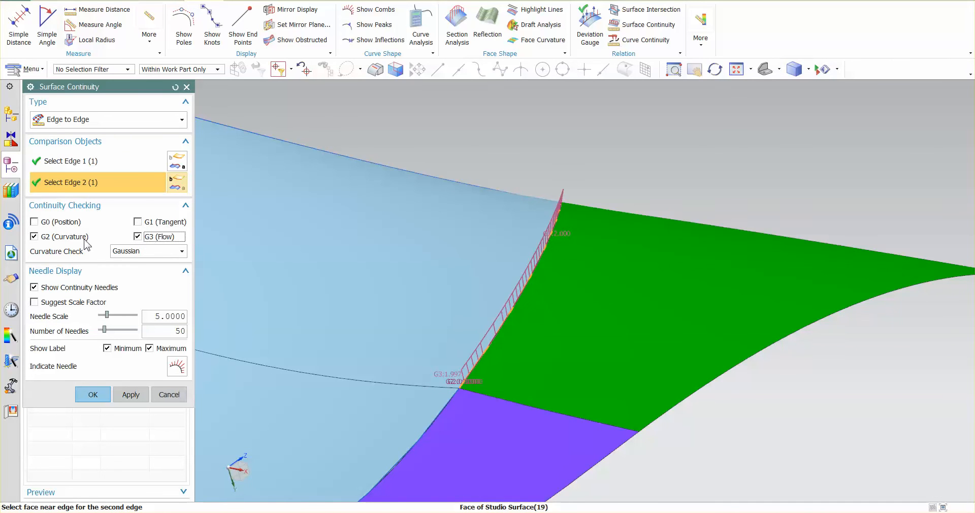
click(33, 236)
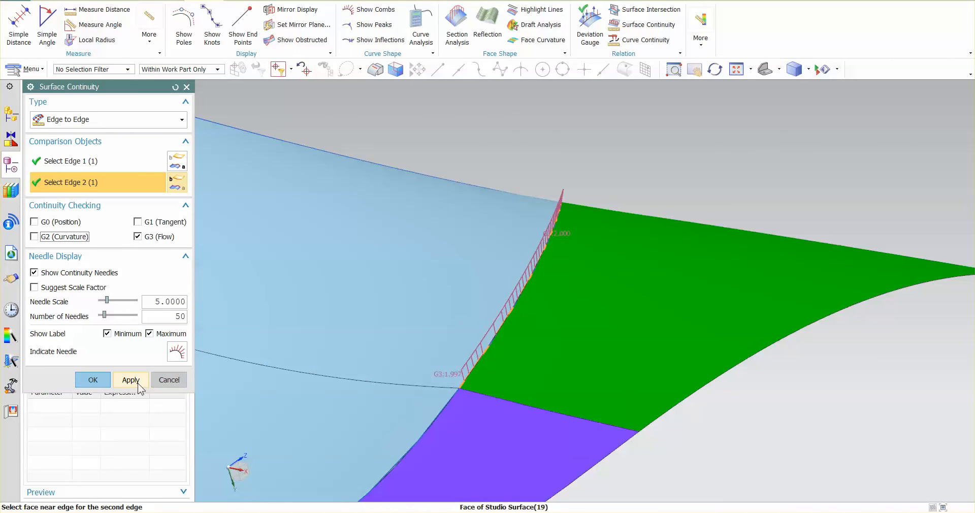
click(131, 379)
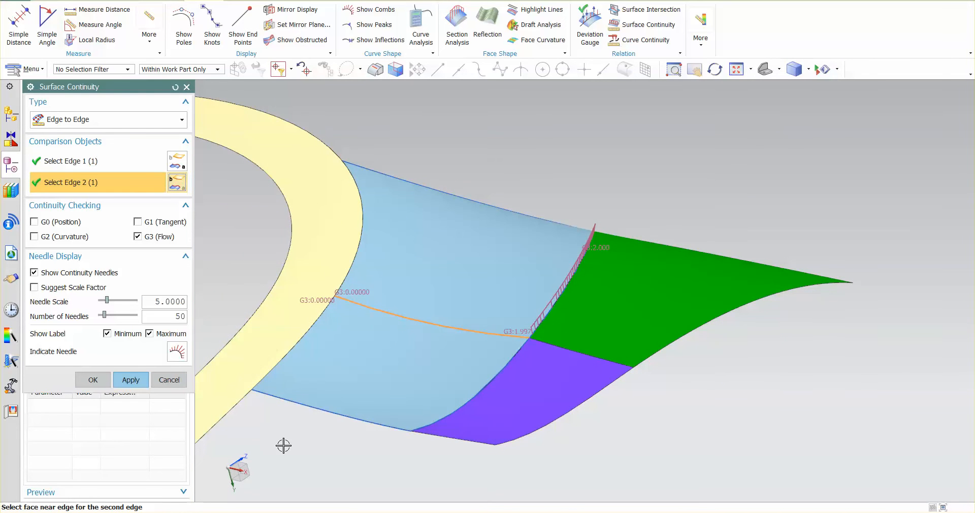
mouse_move(314, 331)
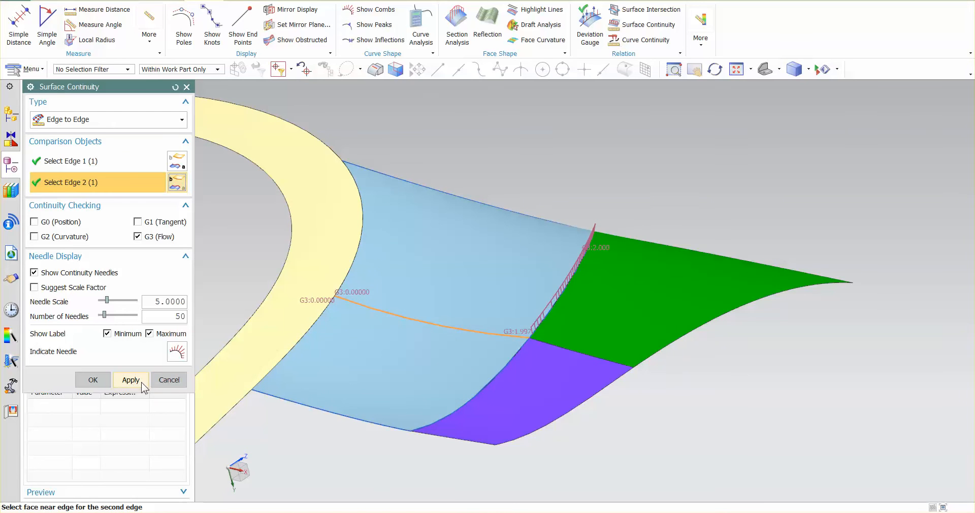
Step: Add the same G3 (Flow) continuity analysis on the blend edge with the purple face
click(131, 380)
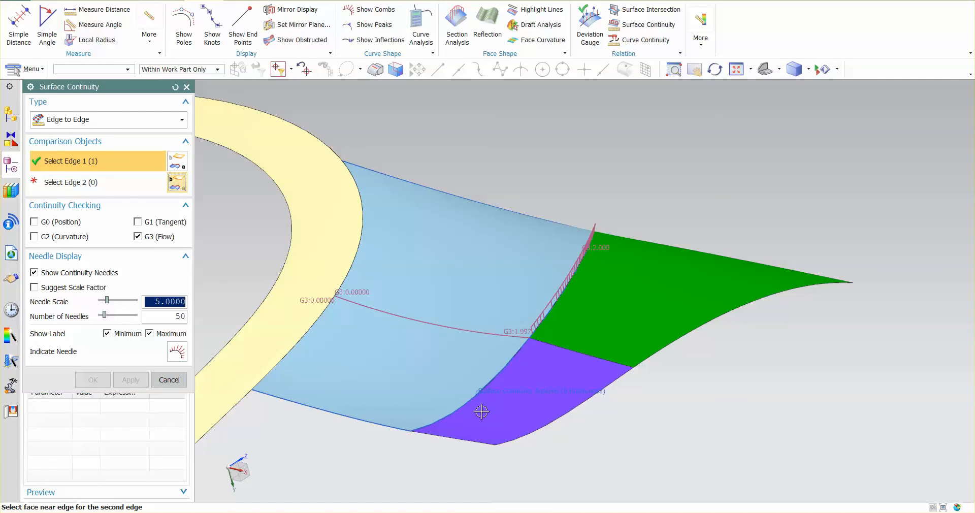
click(480, 412)
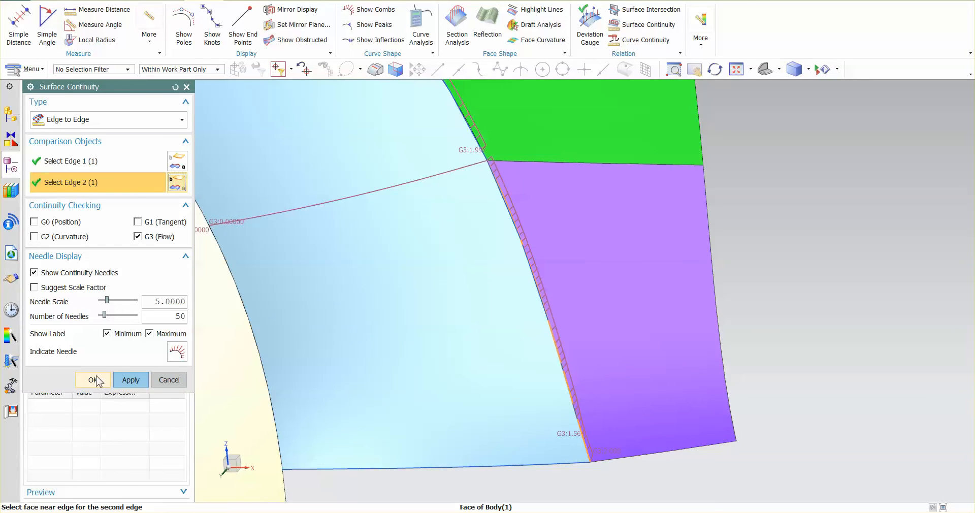
click(92, 380)
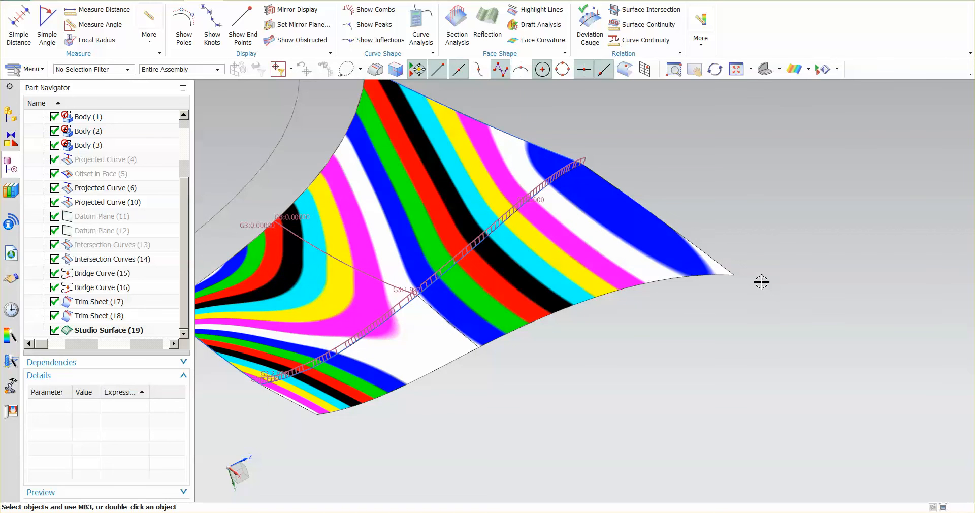
Step: Reopen Studio Surface (19) and rebuild its sections by Degree and Tolerance at degree 8
drag(761, 282, 658, 283)
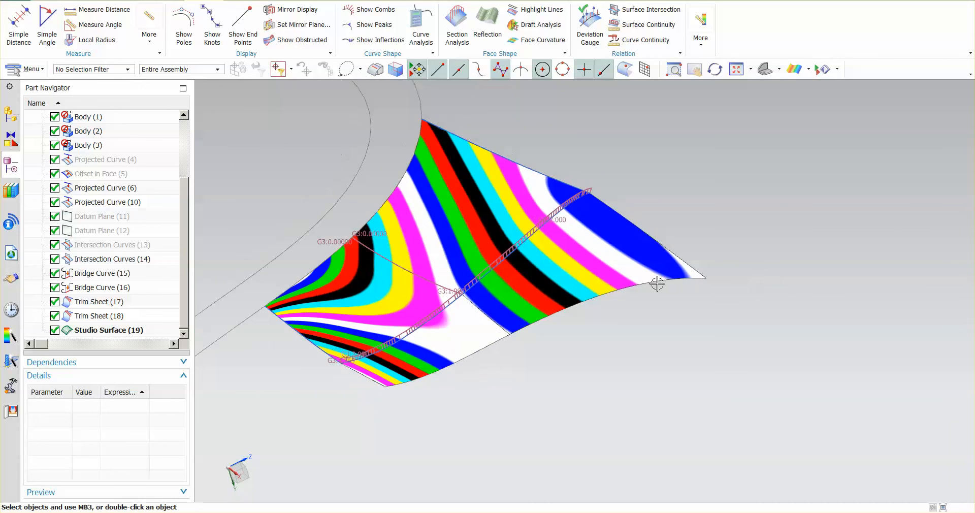
click(108, 330)
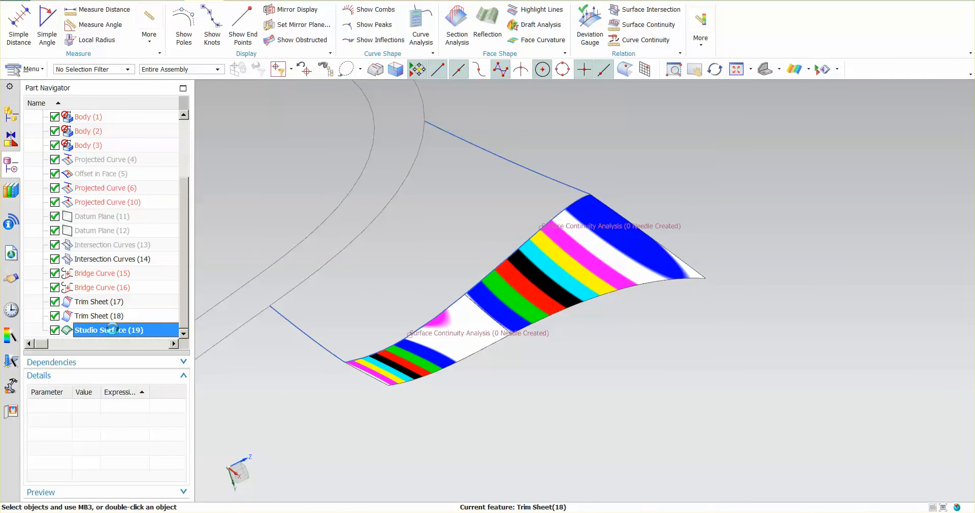
double_click(108, 330)
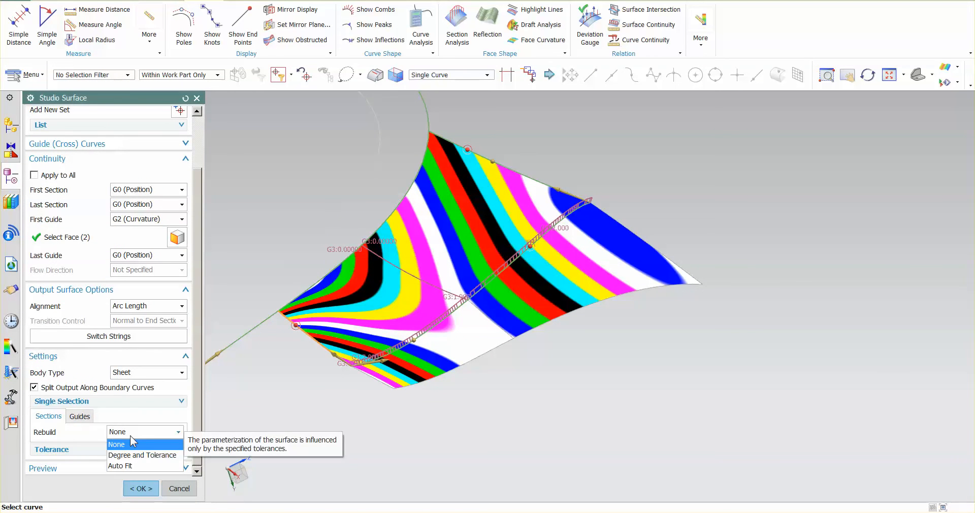
mouse_move(144, 455)
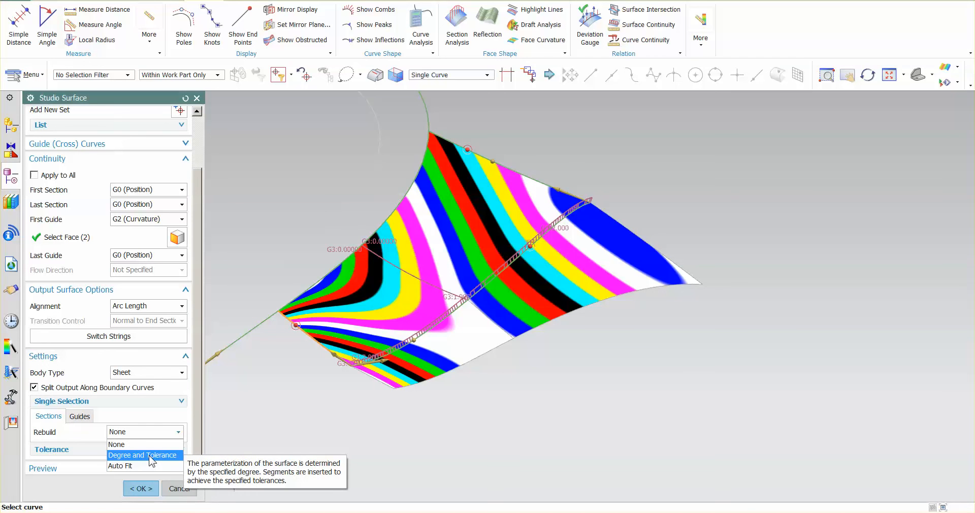
click(144, 455)
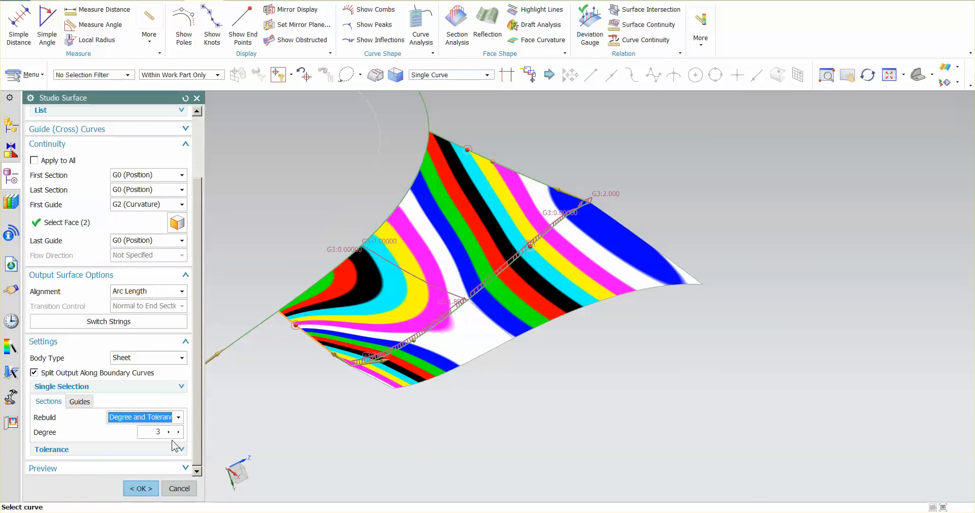
click(178, 432)
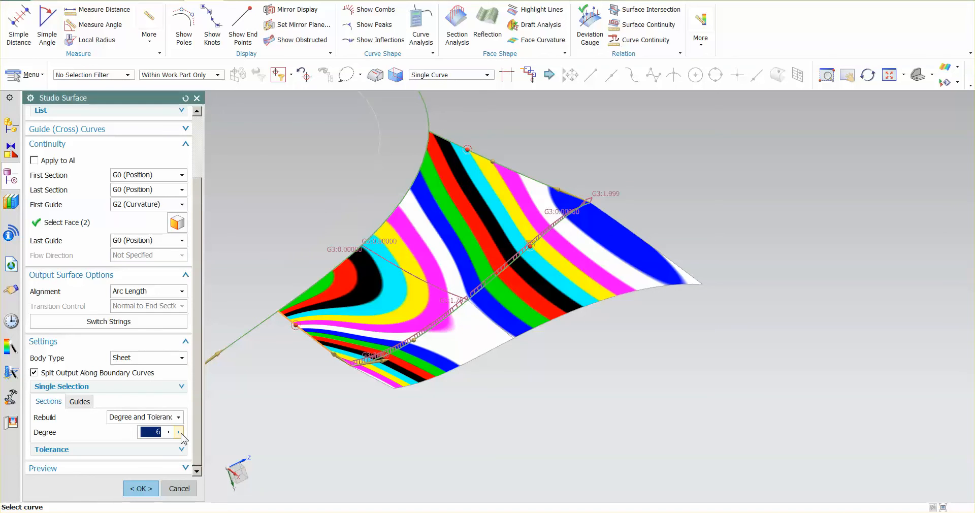
click(179, 432)
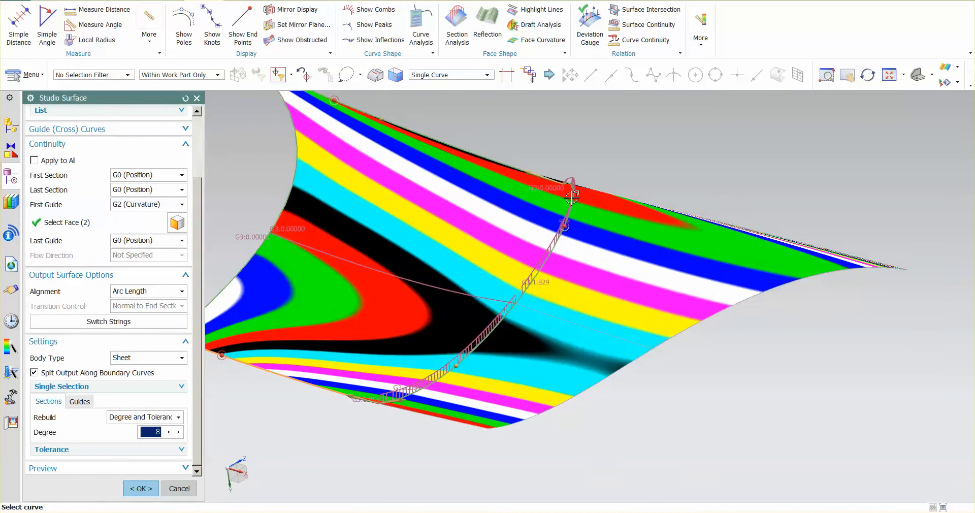
drag(569, 196, 518, 317)
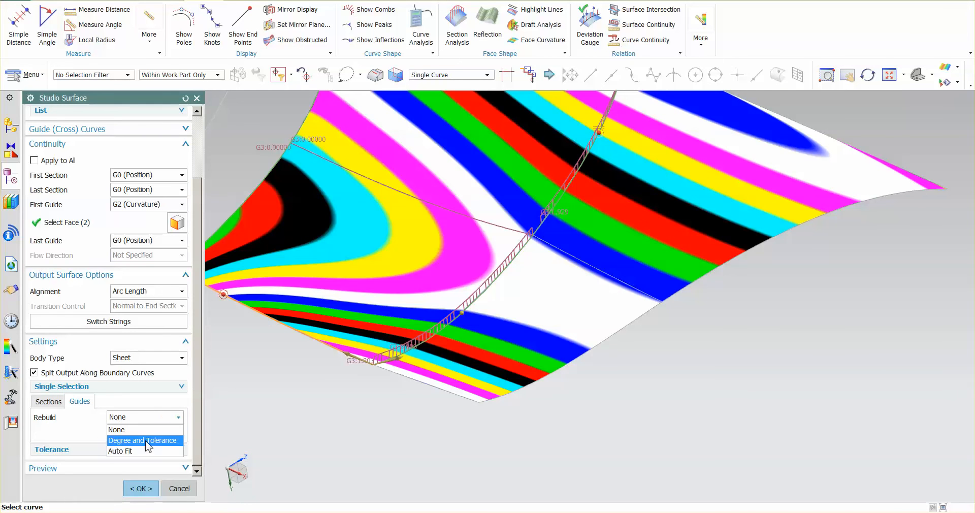
Step: Rebuild the guide curves by Degree and Tolerance at degree 7 and confirm the edit
click(143, 440)
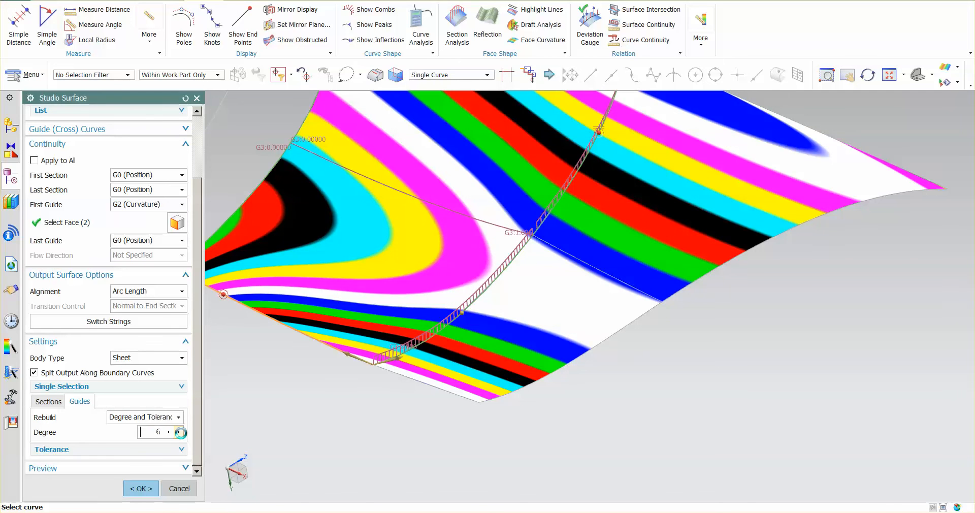
click(179, 432)
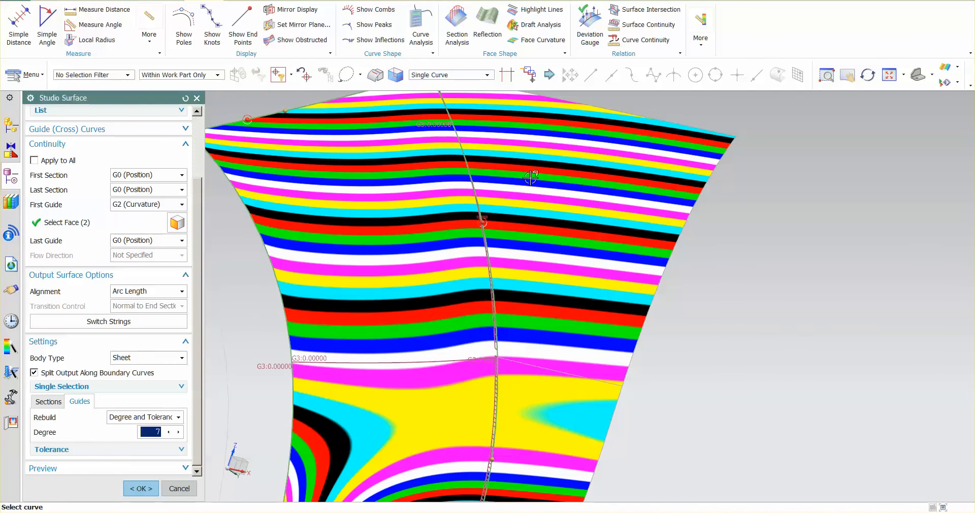
mouse_move(463, 194)
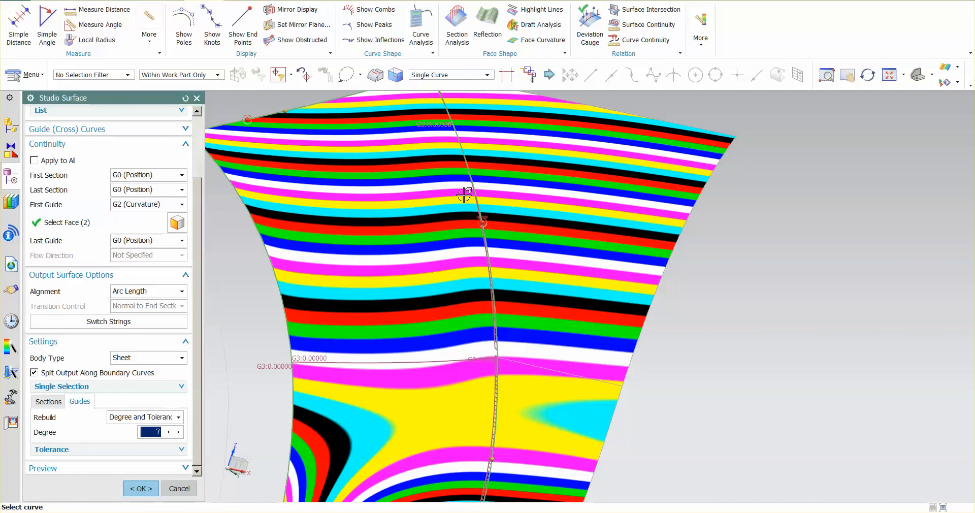
mouse_move(392, 281)
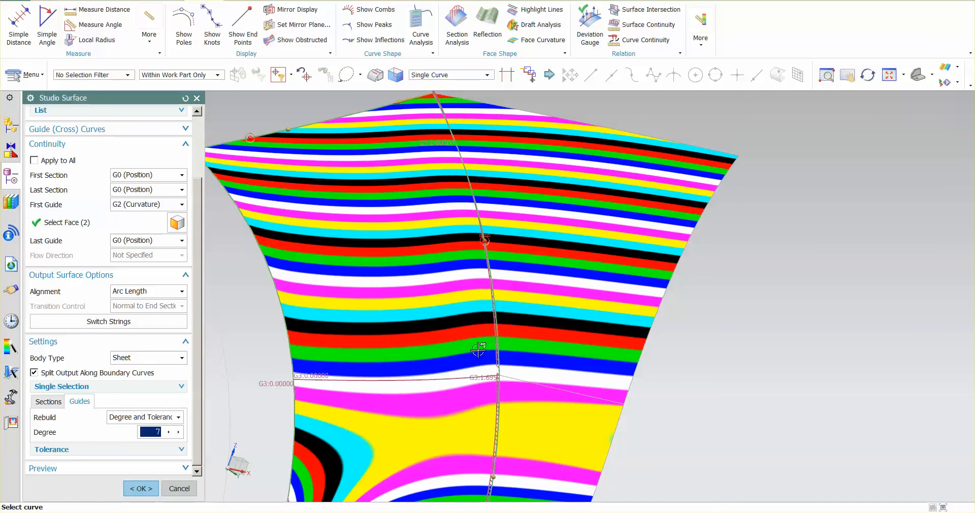
mouse_move(368, 103)
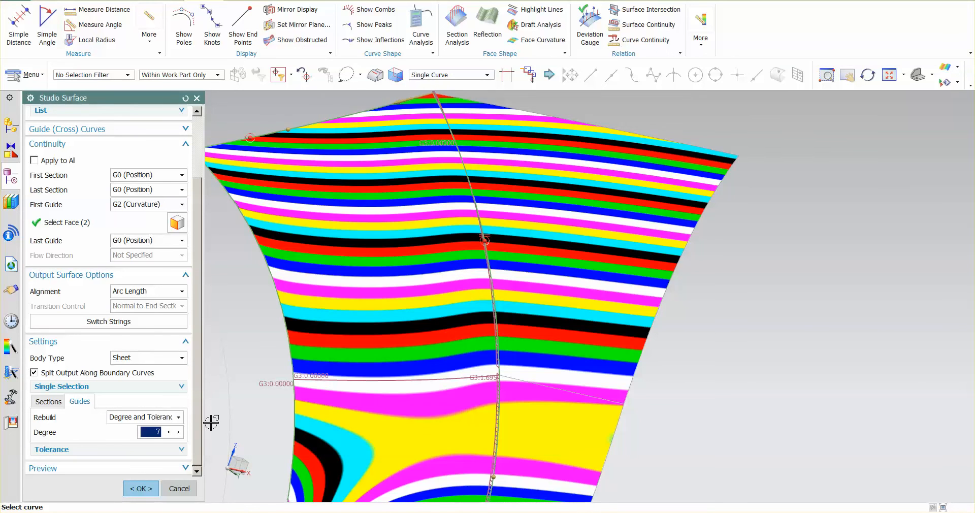
click(140, 488)
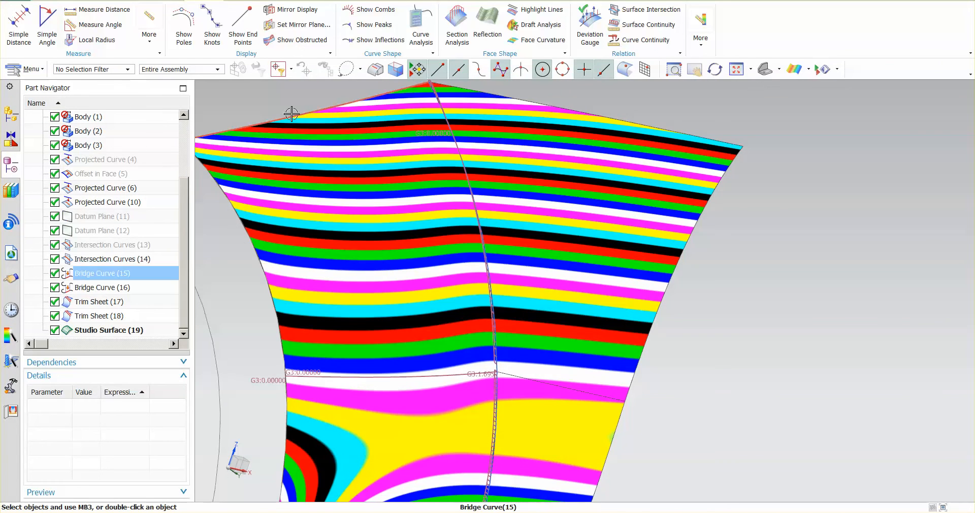
Step: Switch Bridge Curve (15) start continuity to G2 (Curvature), then select Bridge Curve (16)
double_click(102, 273)
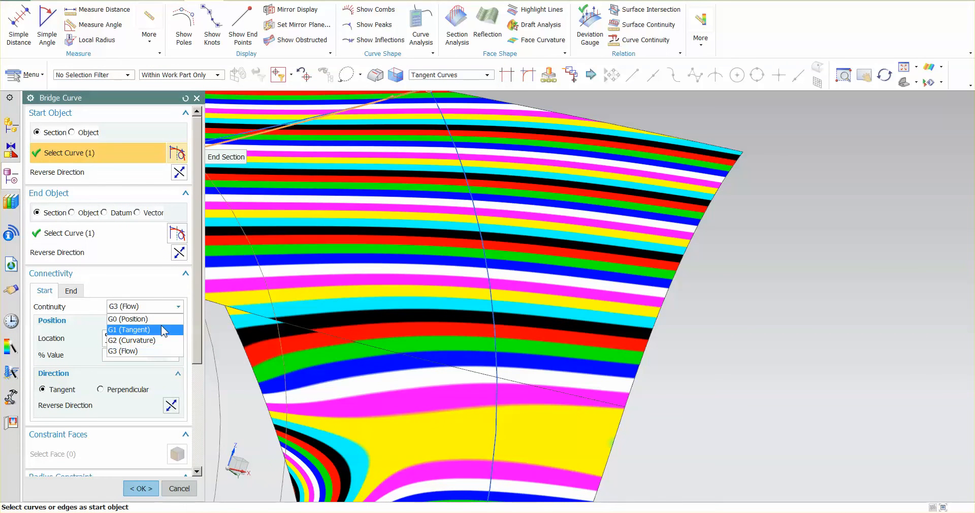
click(131, 340)
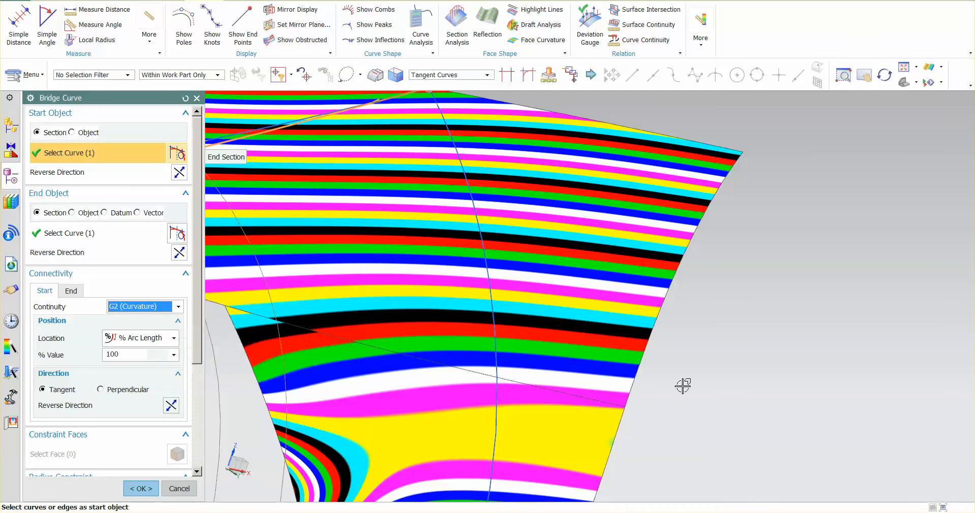
click(140, 488)
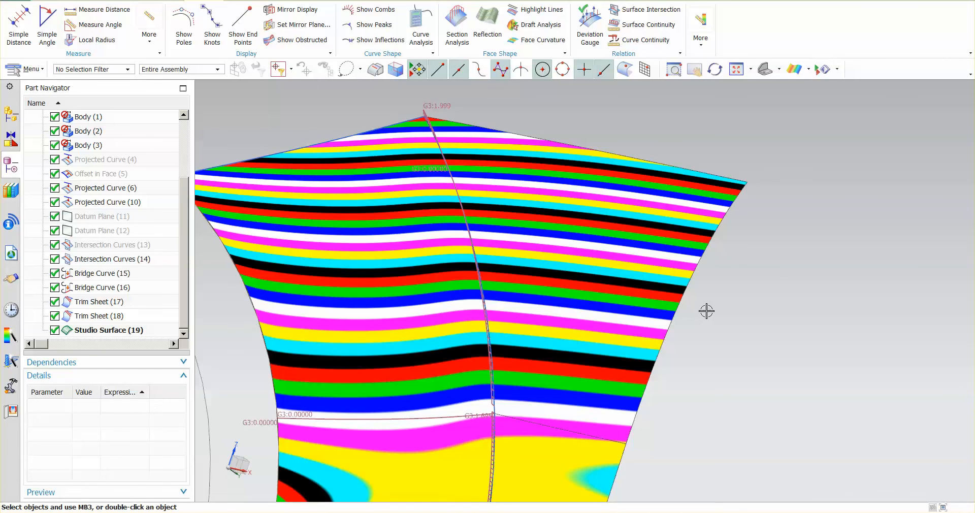
click(109, 330)
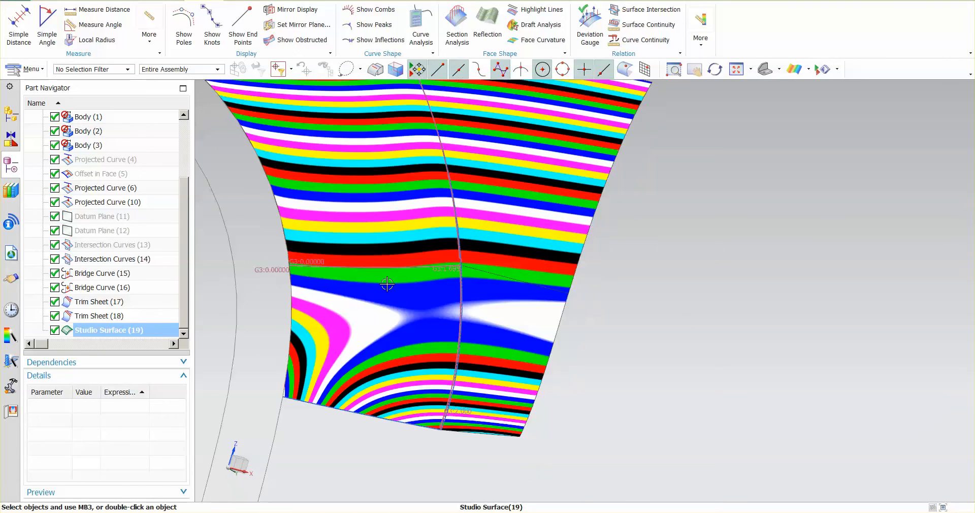
drag(387, 284, 445, 450)
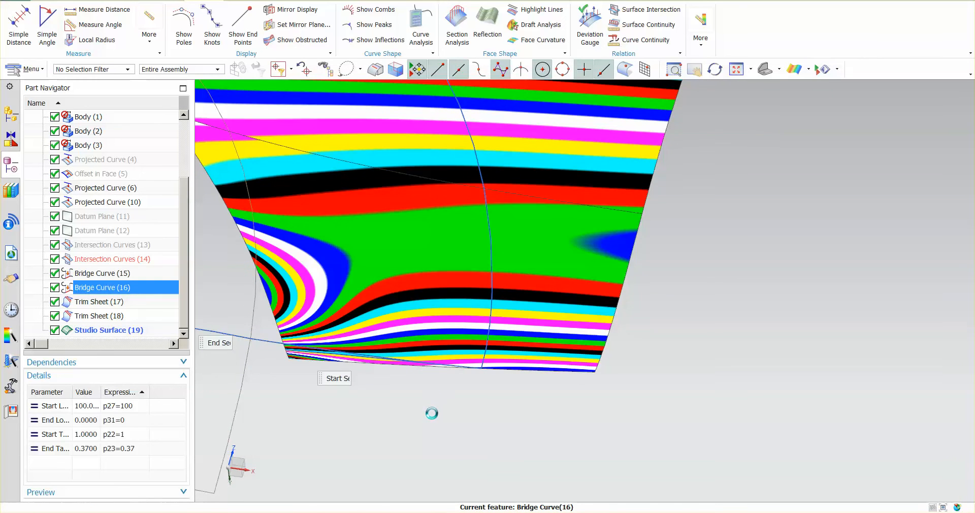
Step: Raise Bridge Curve (16) start tangent magnitude to about 1.31 and apply it
double_click(103, 287)
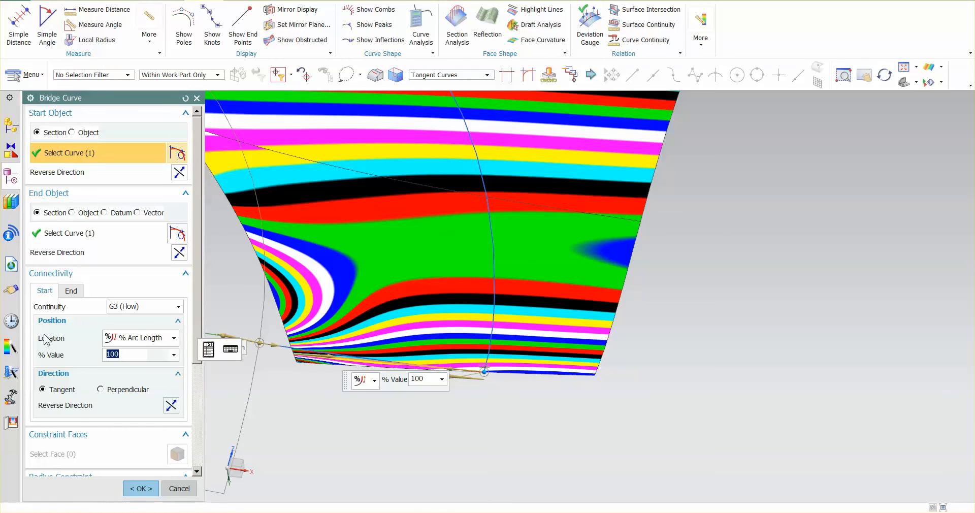
scroll(down, 3)
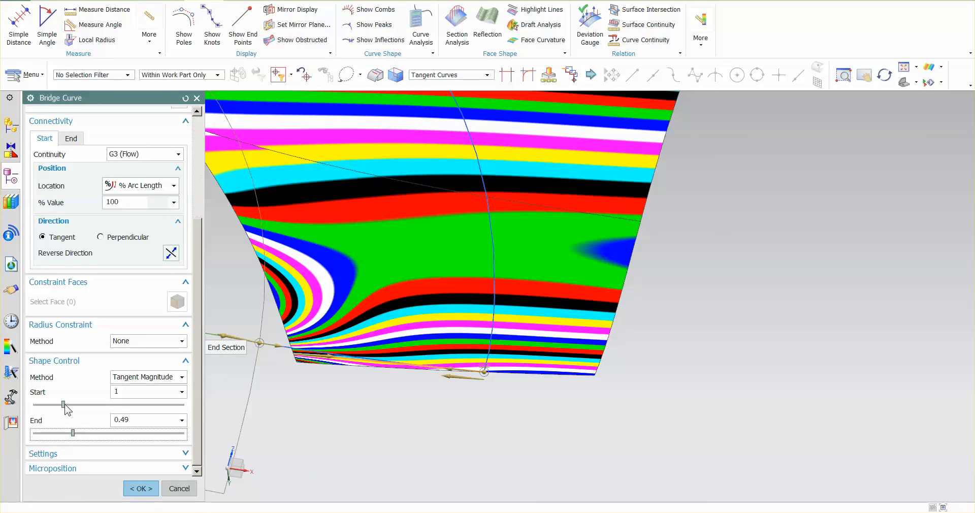
drag(63, 405, 72, 406)
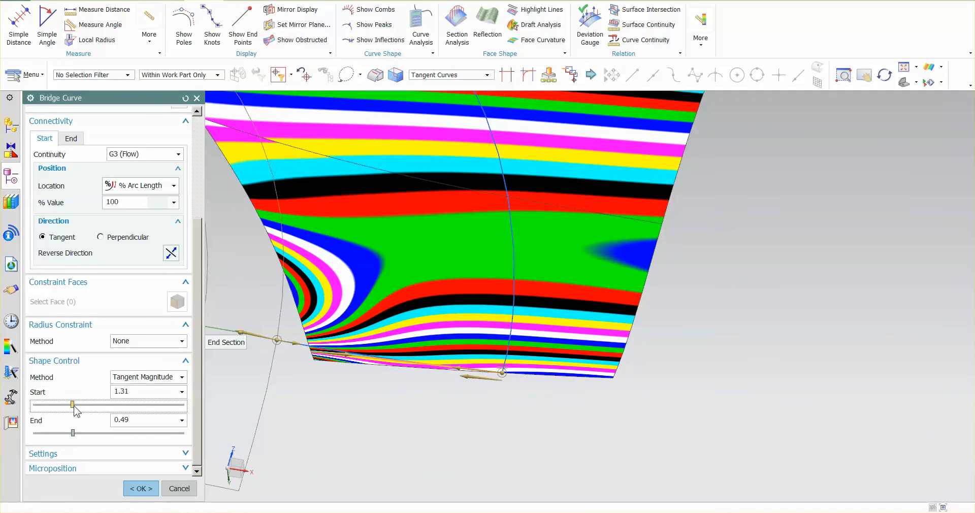
click(140, 489)
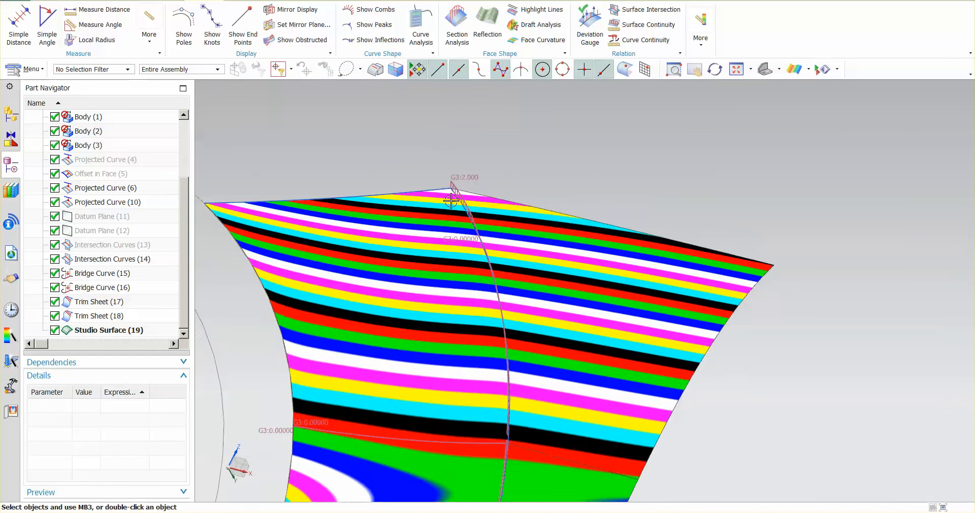
Step: Enter 1.5 as the start tangent expression of Bridge Curve (15)
click(102, 273)
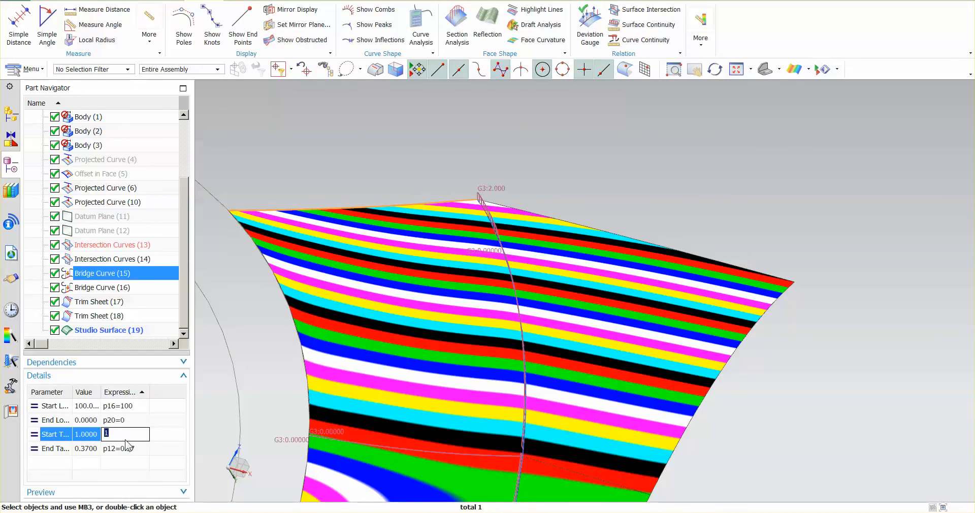
text(1.5)
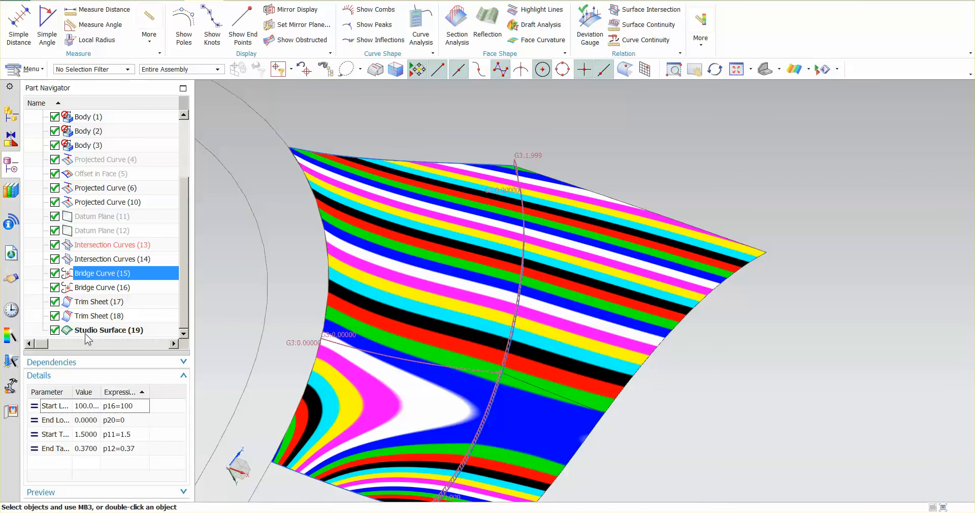
Step: Reopen Studio Surface (19) and set the G1 tangent tolerance to 0.127
double_click(108, 330)
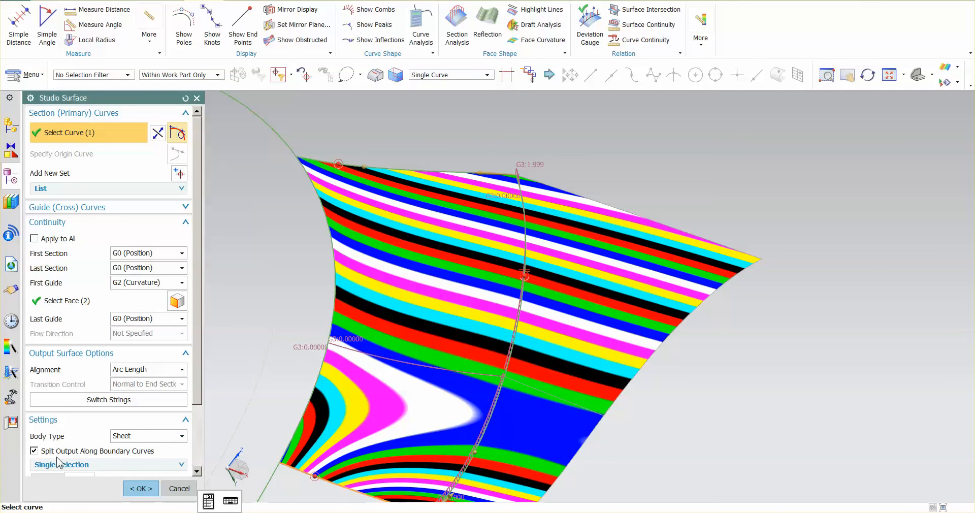
mouse_move(70, 468)
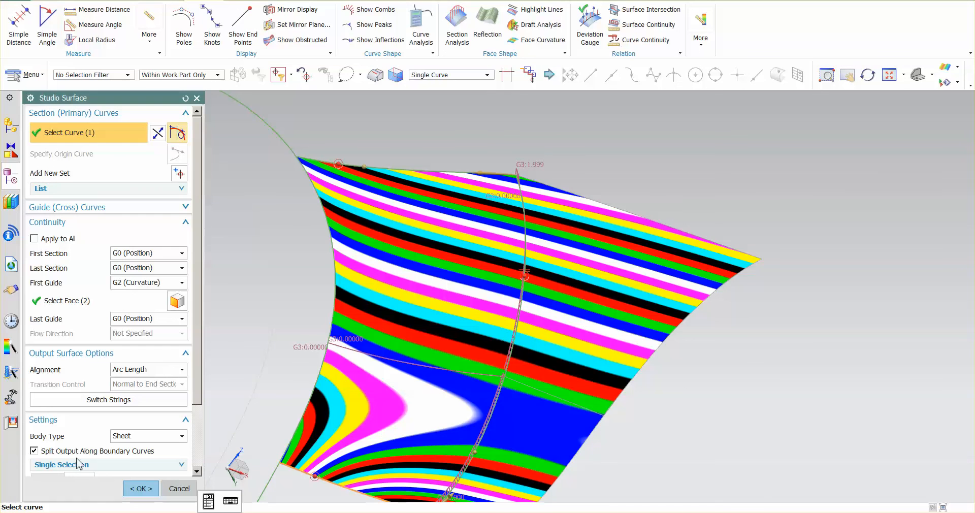
scroll(down, 3)
text(.)
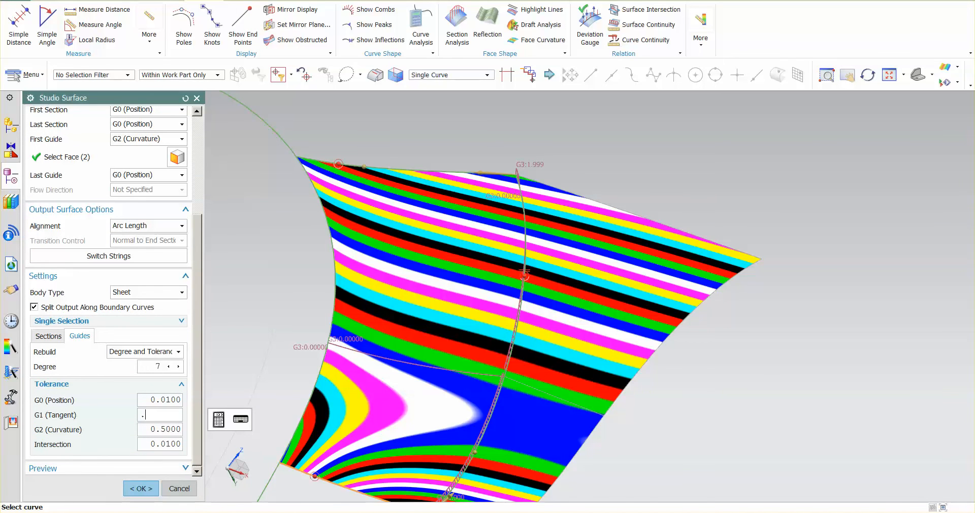
text(127)
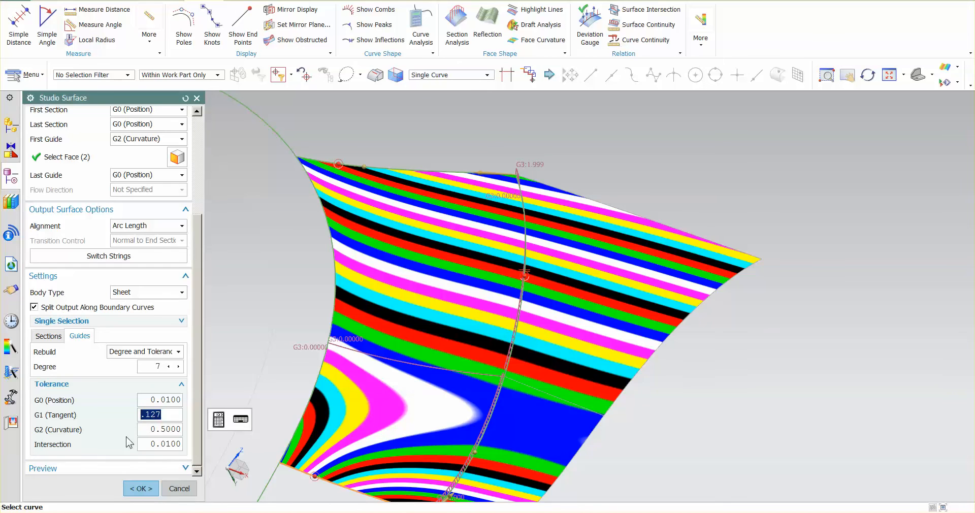
mouse_move(121, 424)
text(.3)
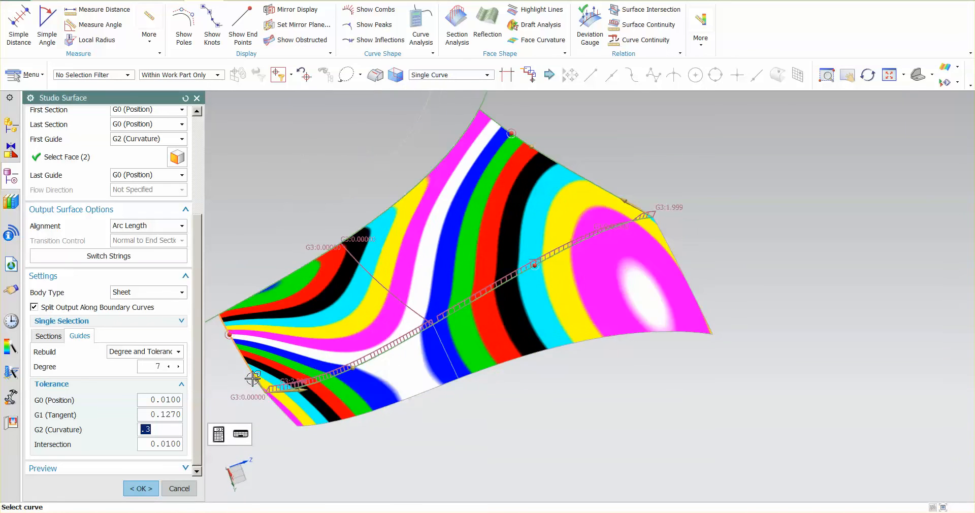
drag(254, 378, 615, 430)
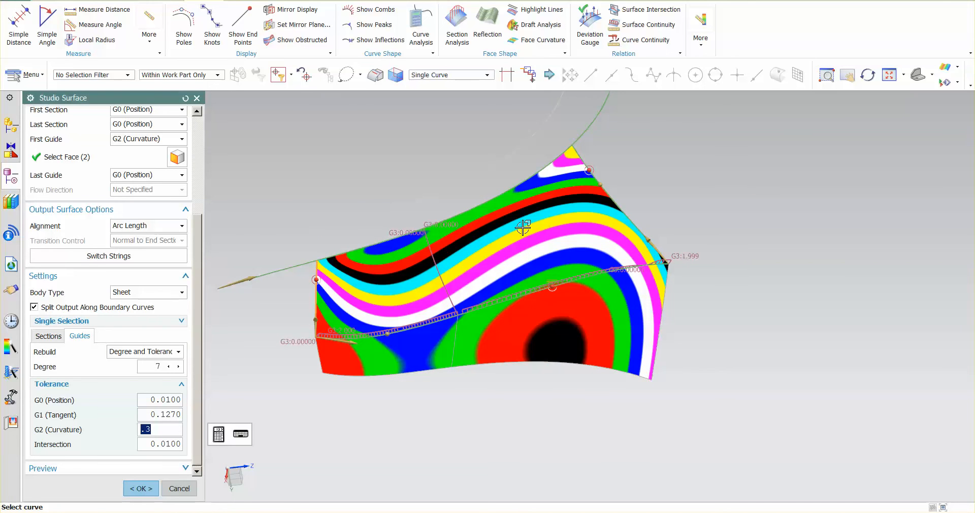
mouse_move(572, 184)
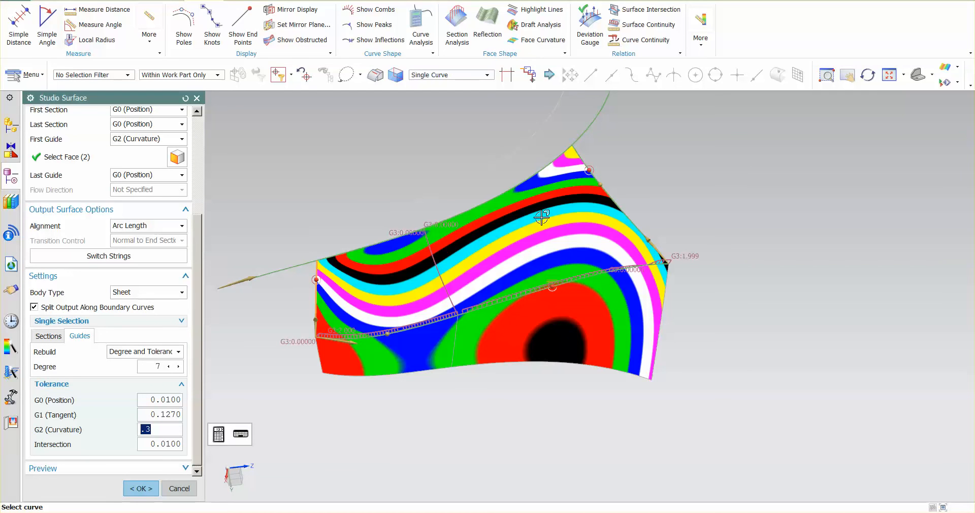
mouse_move(258, 413)
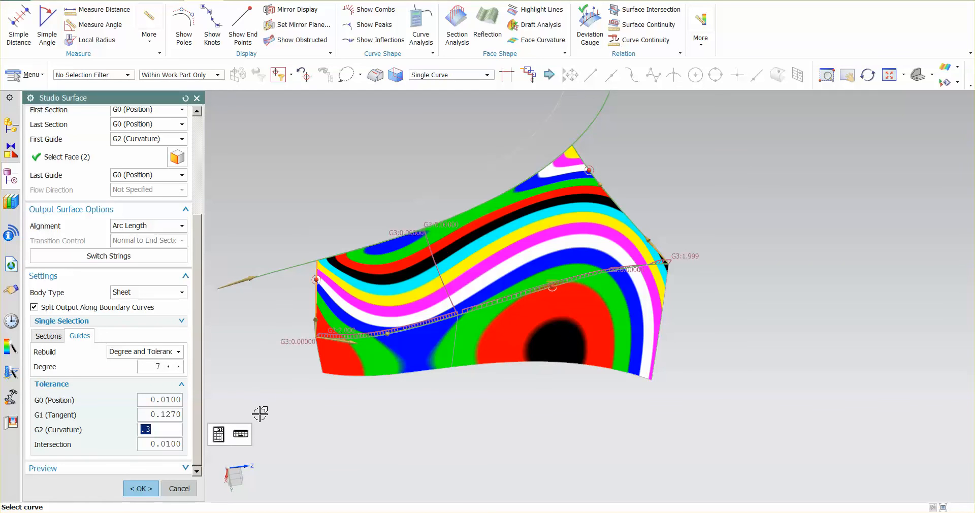